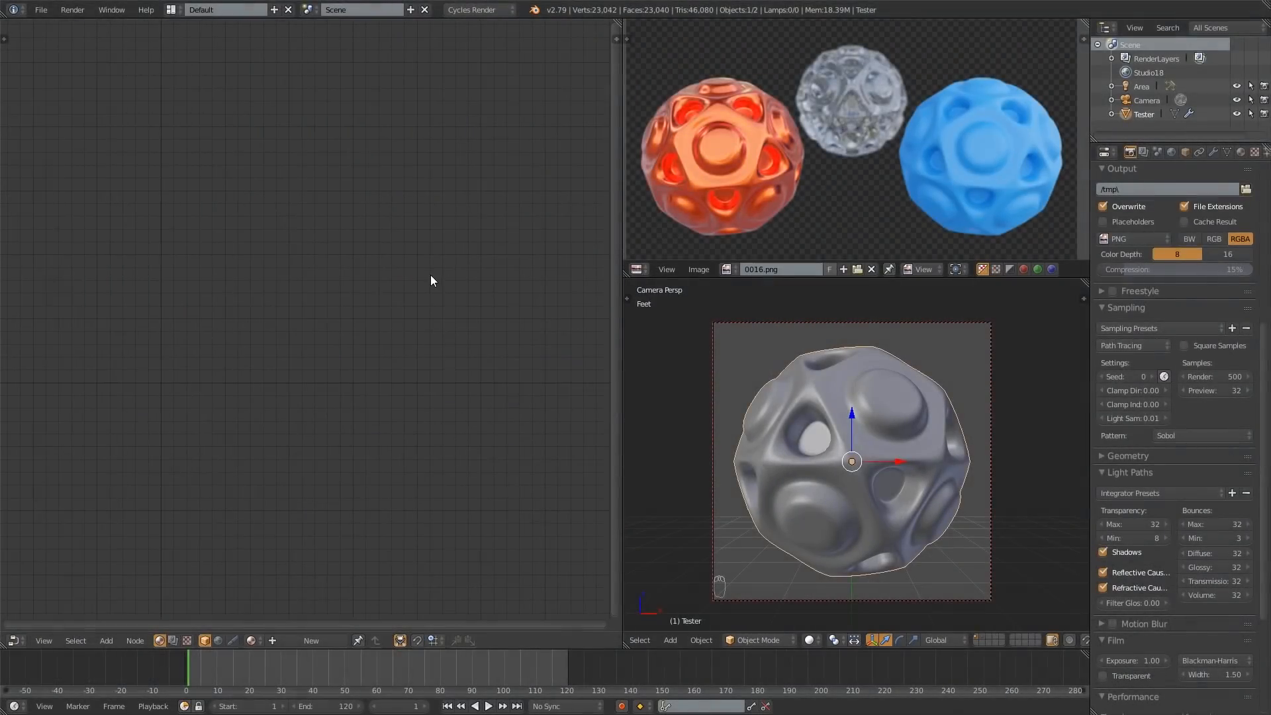
pyautogui.moveTo(407, 339)
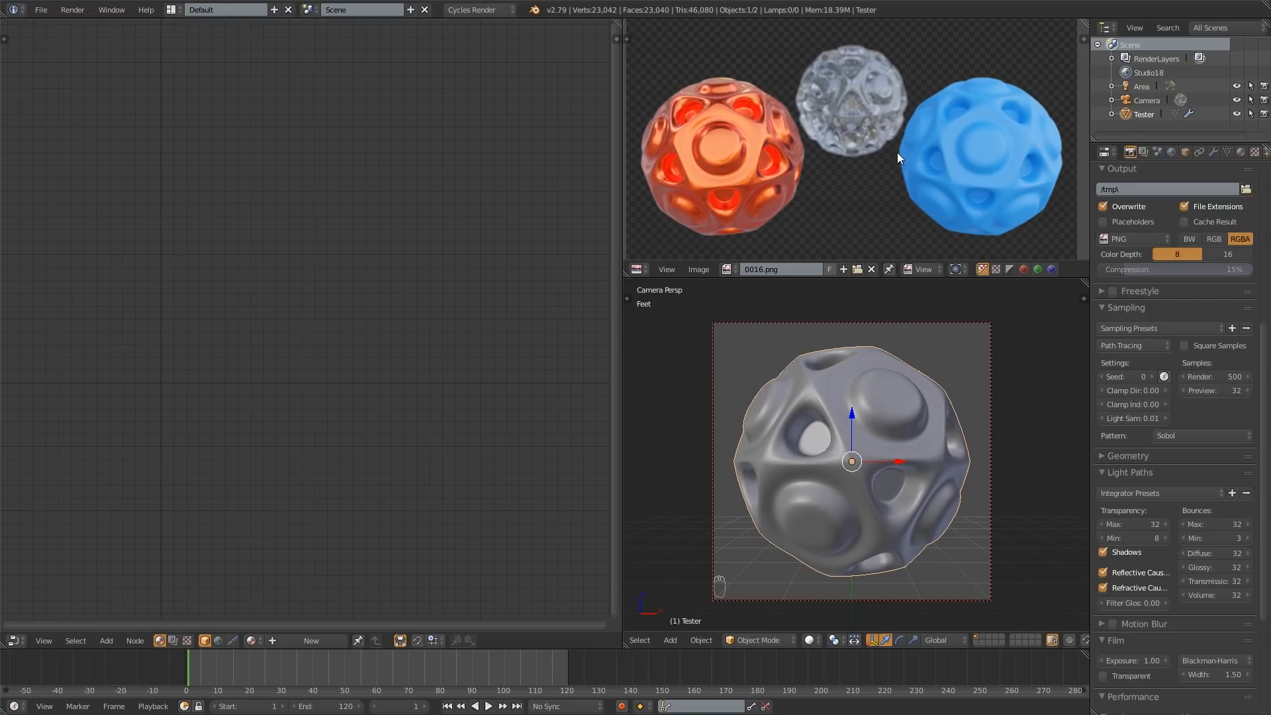
pyautogui.moveTo(876, 164)
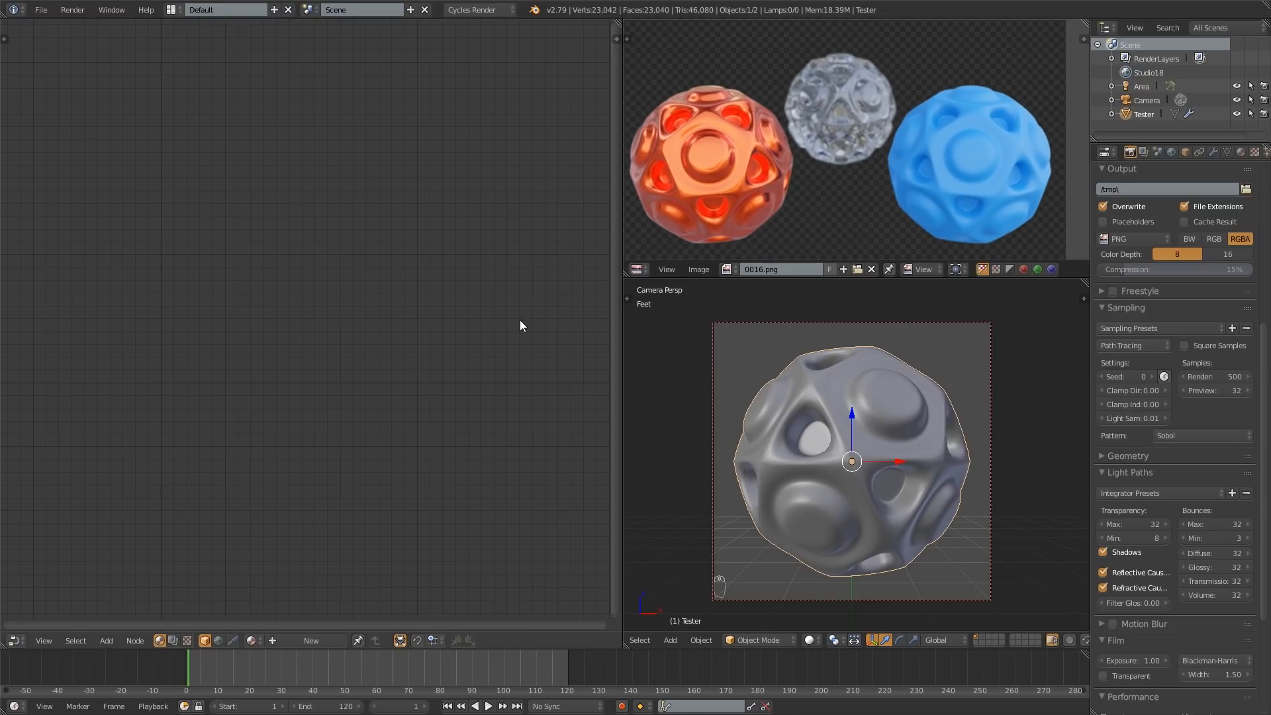
pyautogui.moveTo(835, 452)
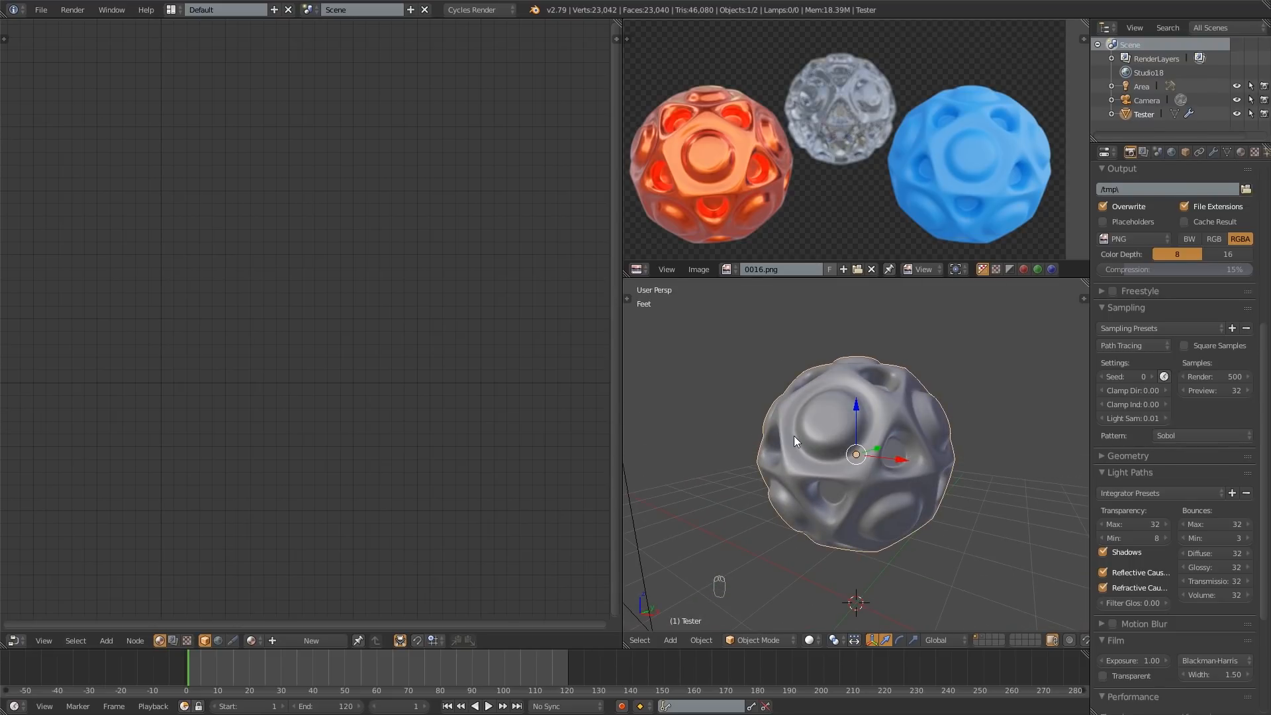
# - Show the test ball as a live rendered preview lit by the studio environment
pyautogui.press('shift+z')
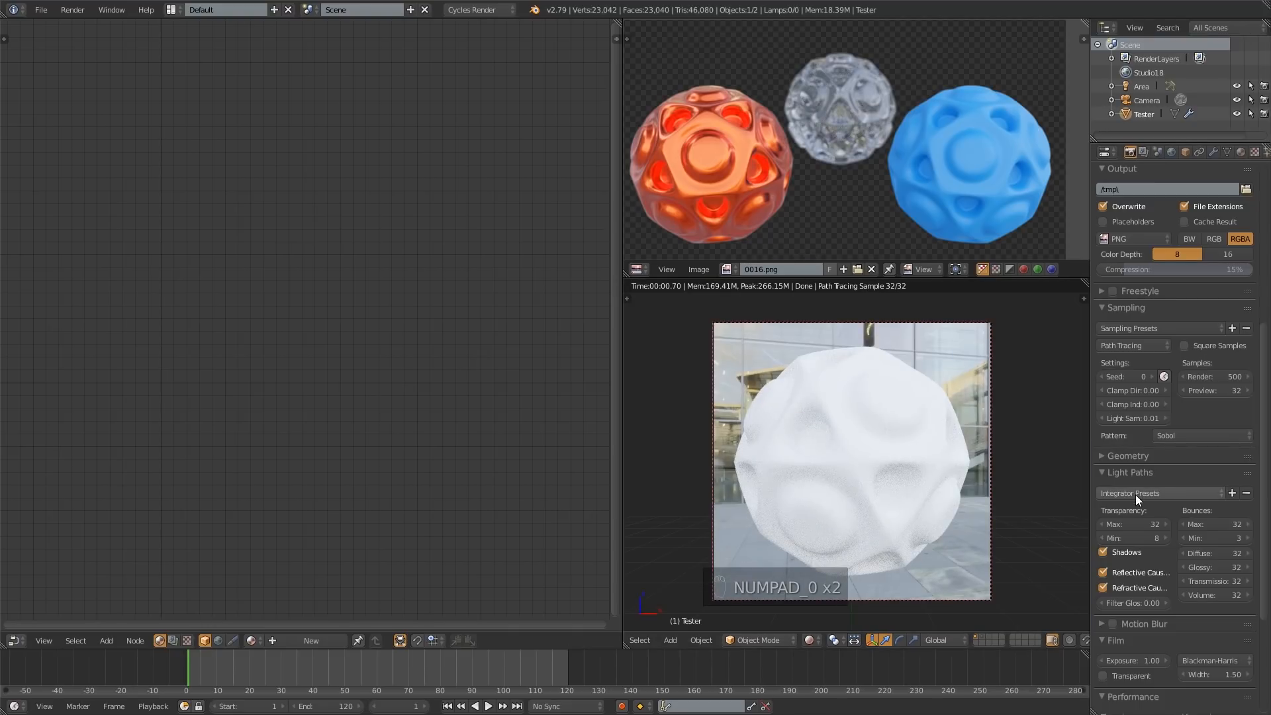
# - Enable Film > Transparent in Render properties and select the Tester ball
pyautogui.scroll(-3)
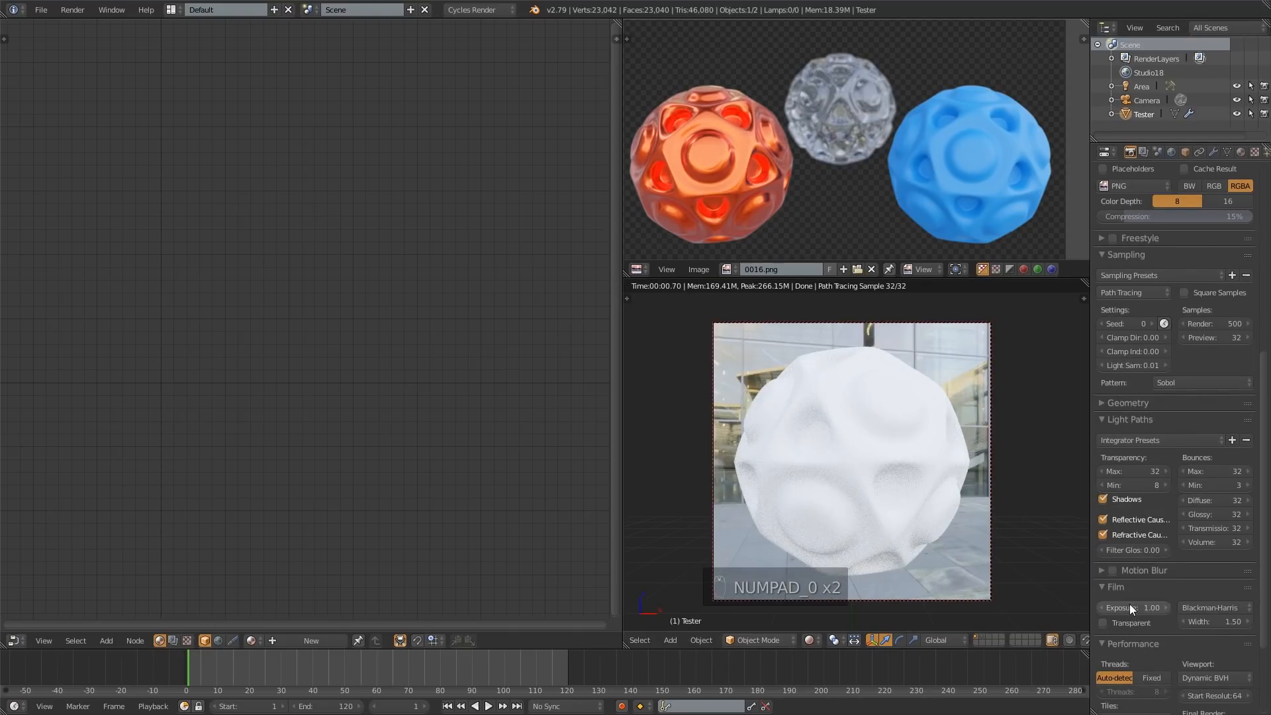
pyautogui.moveTo(1103, 622)
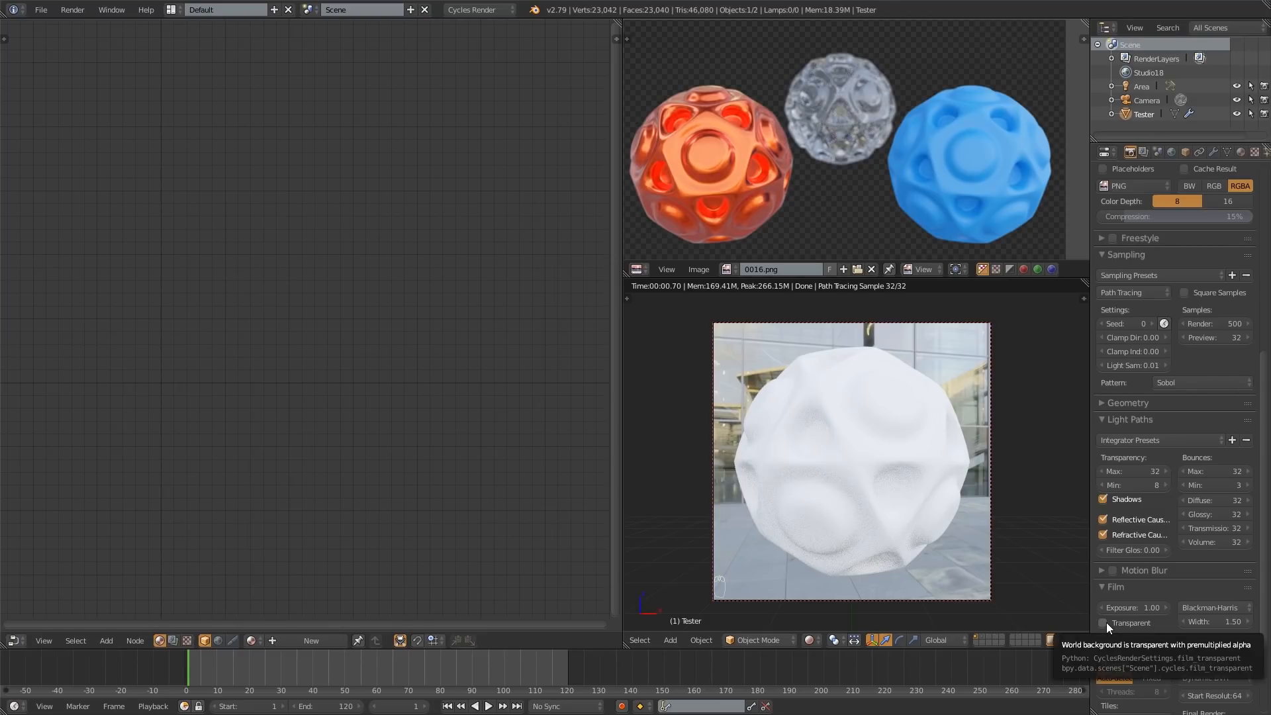
pyautogui.click(1102, 622)
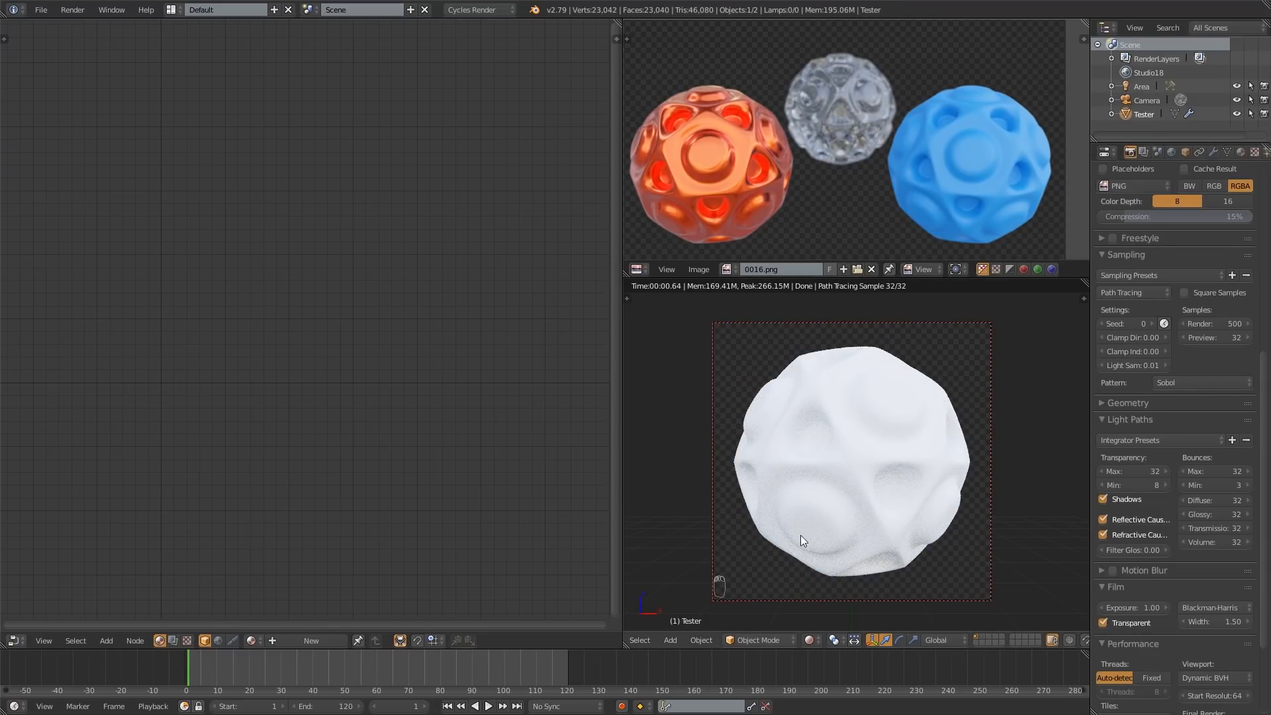
pyautogui.moveTo(397, 511)
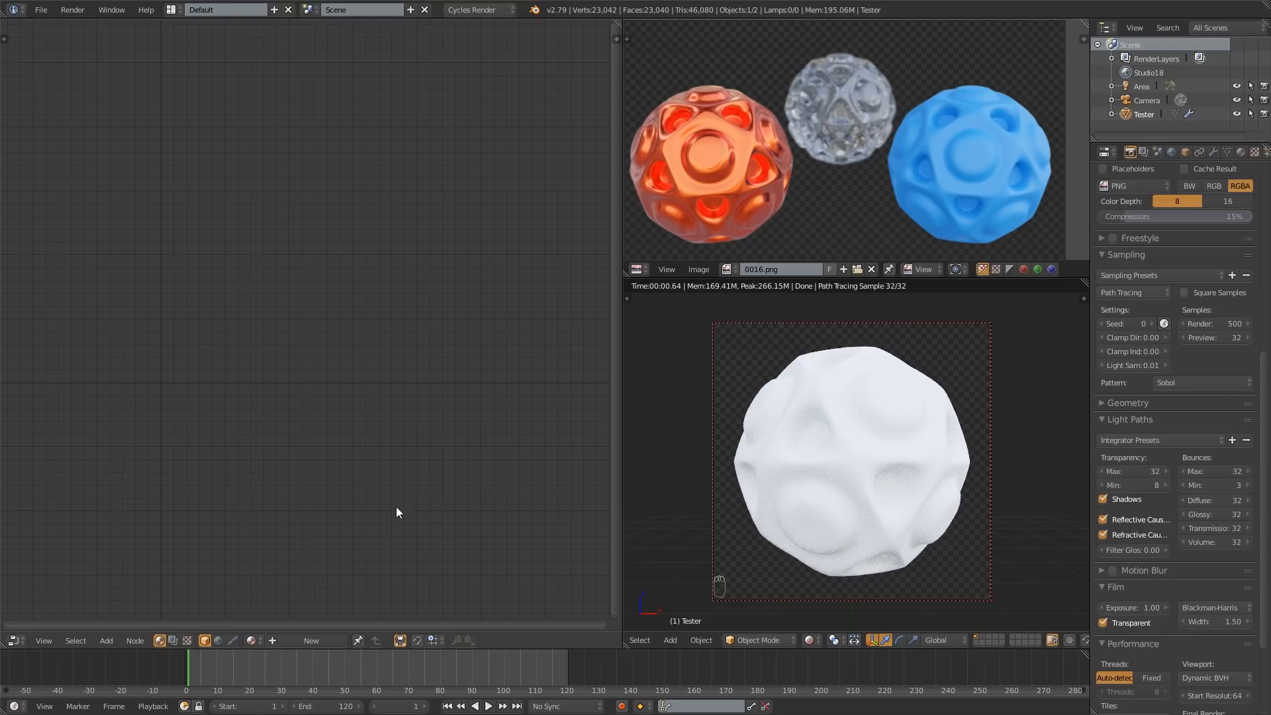
pyautogui.click(720, 485)
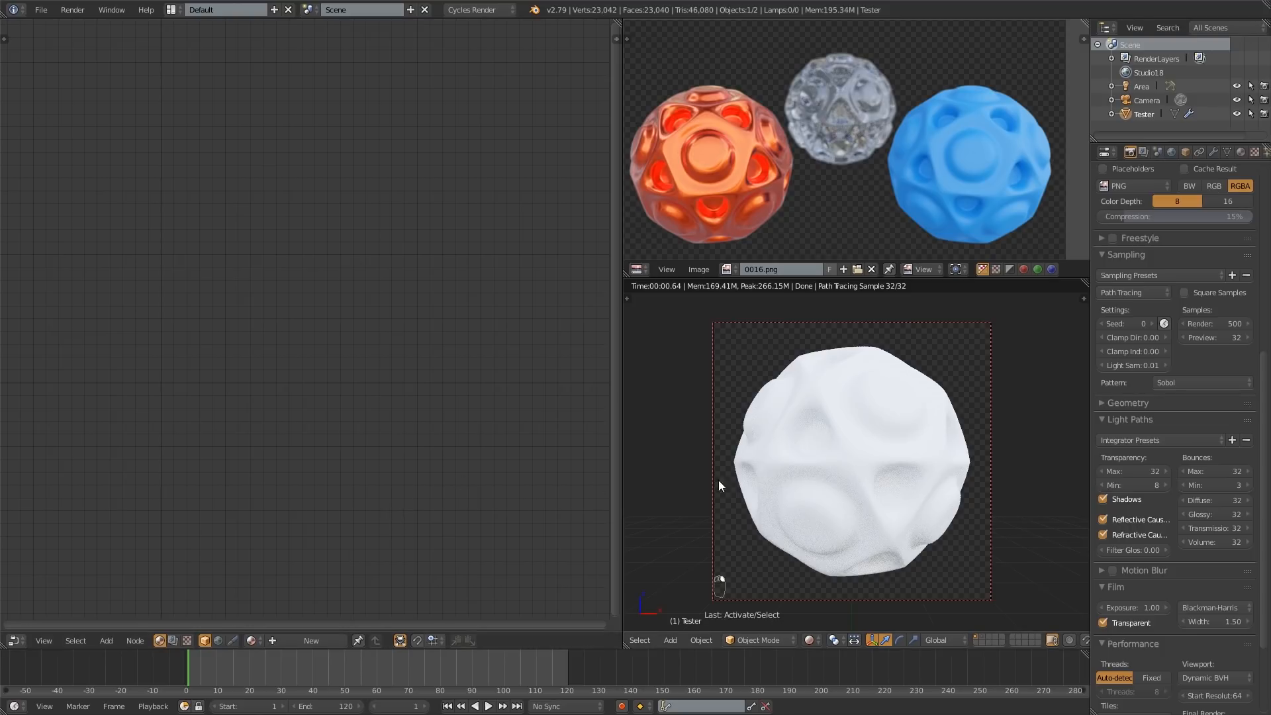
pyautogui.moveTo(311, 640)
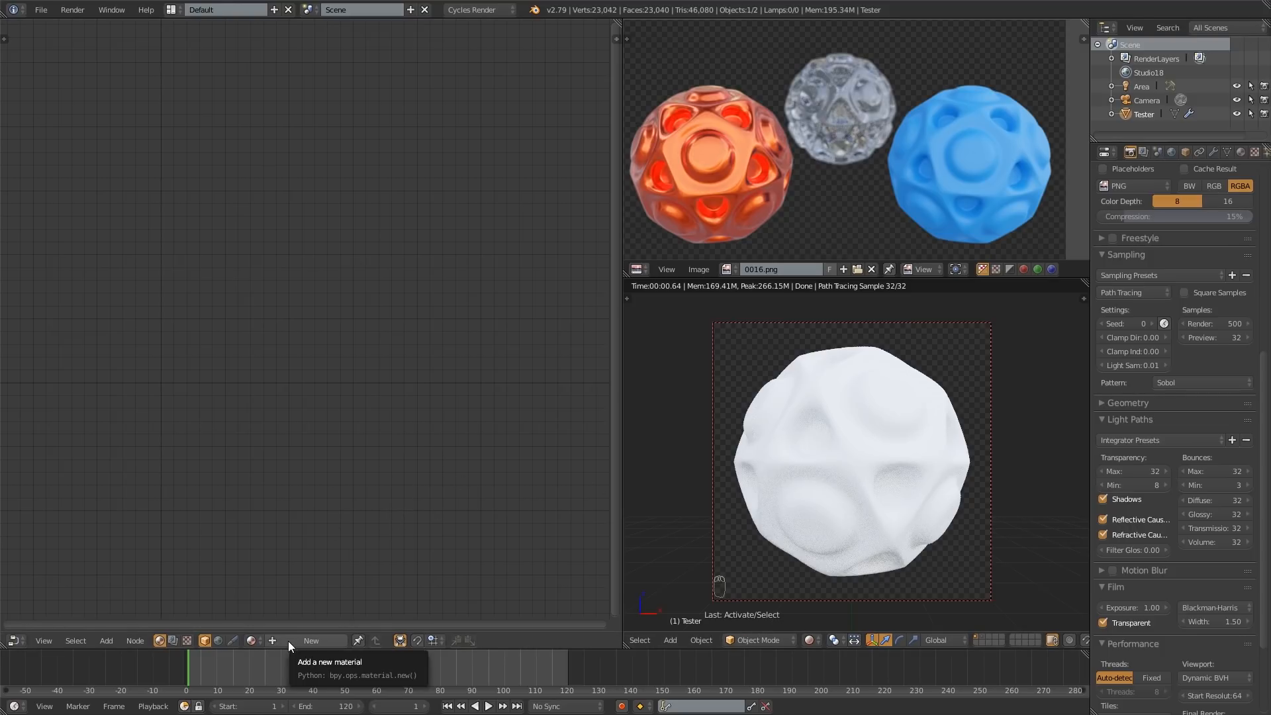
# - Create a new material, replace its Diffuse BSDF with a Principled BSDF wired to the Surface output
pyautogui.click(310, 641)
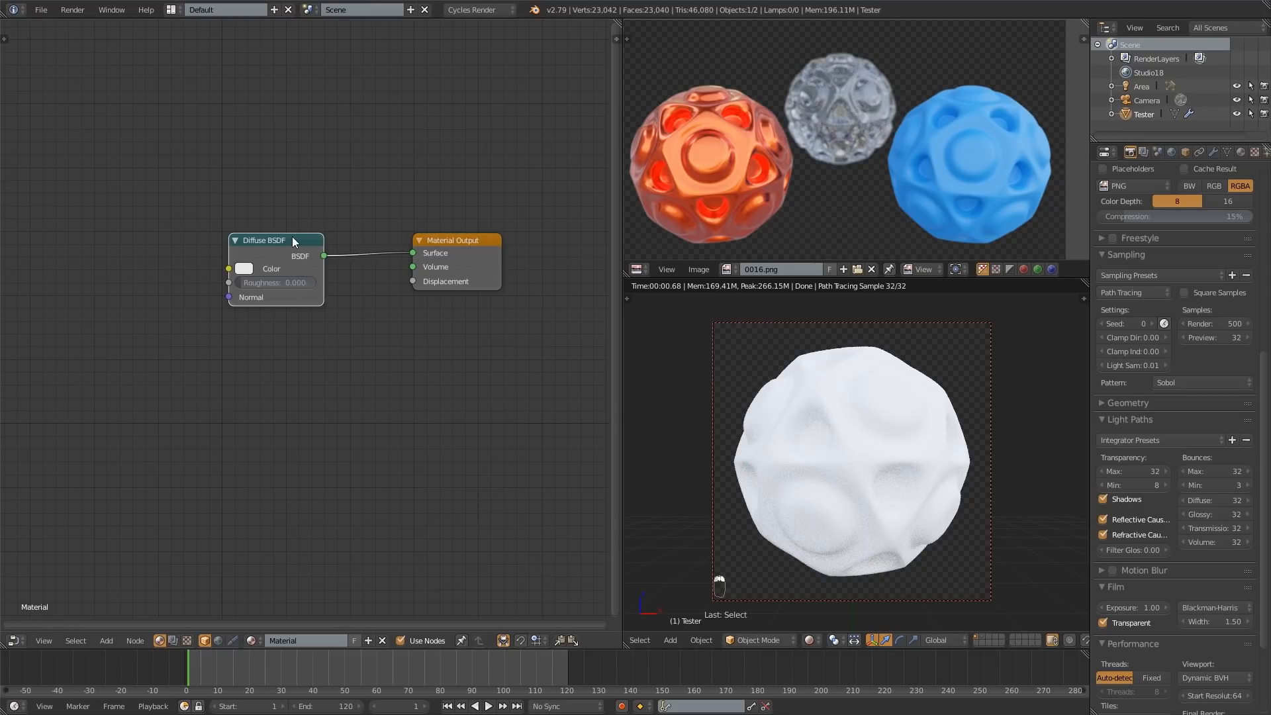
pyautogui.press('X')
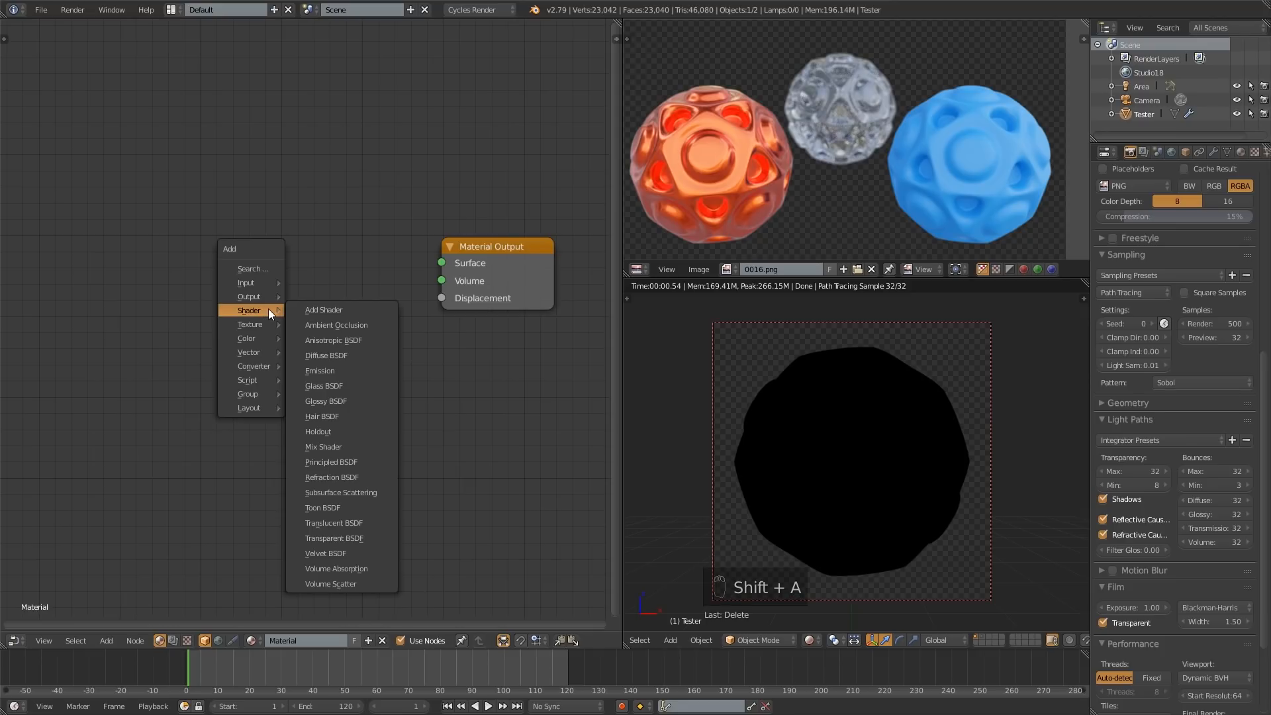
pyautogui.moveTo(332, 398)
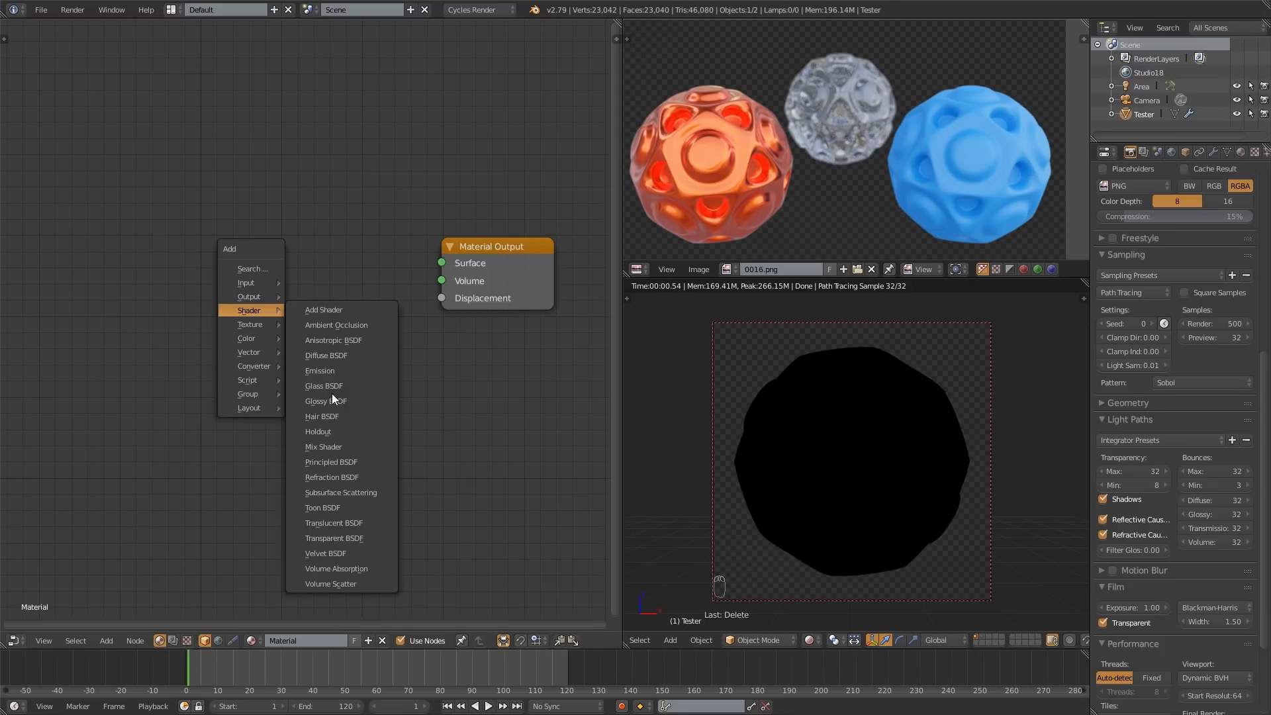
pyautogui.click(330, 461)
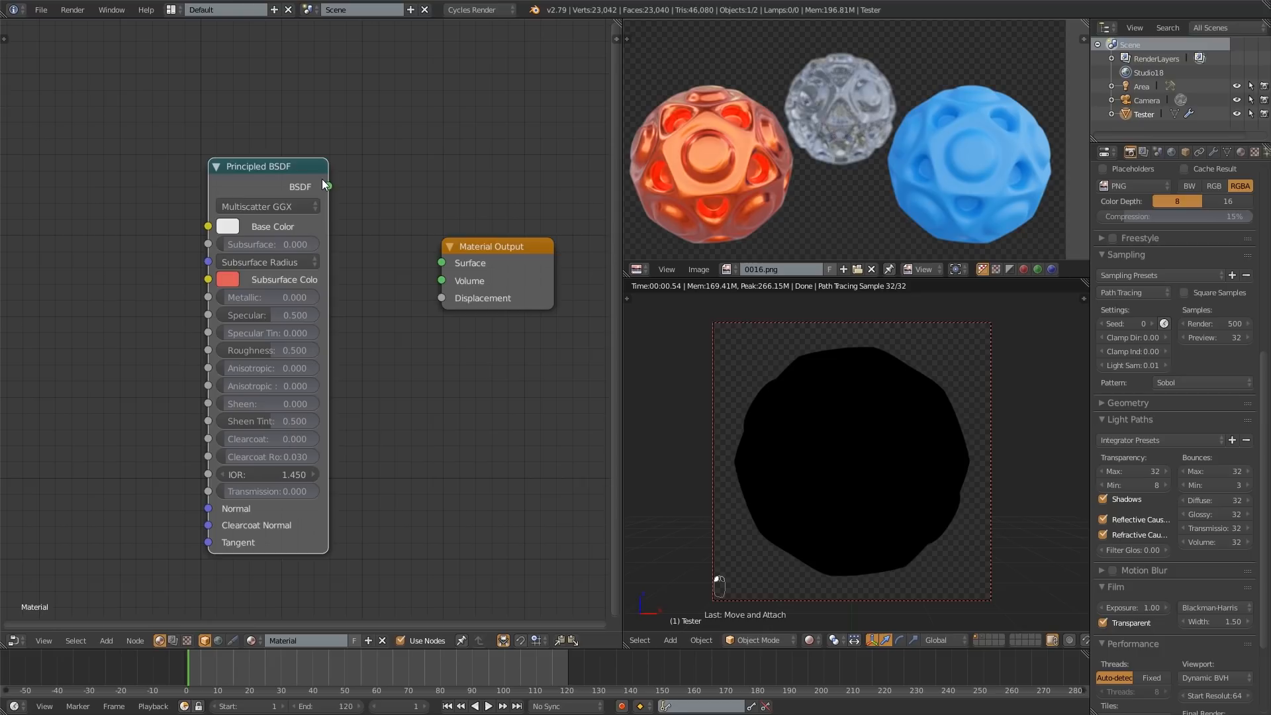
pyautogui.moveTo(328, 186); pyautogui.dragTo(442, 262)
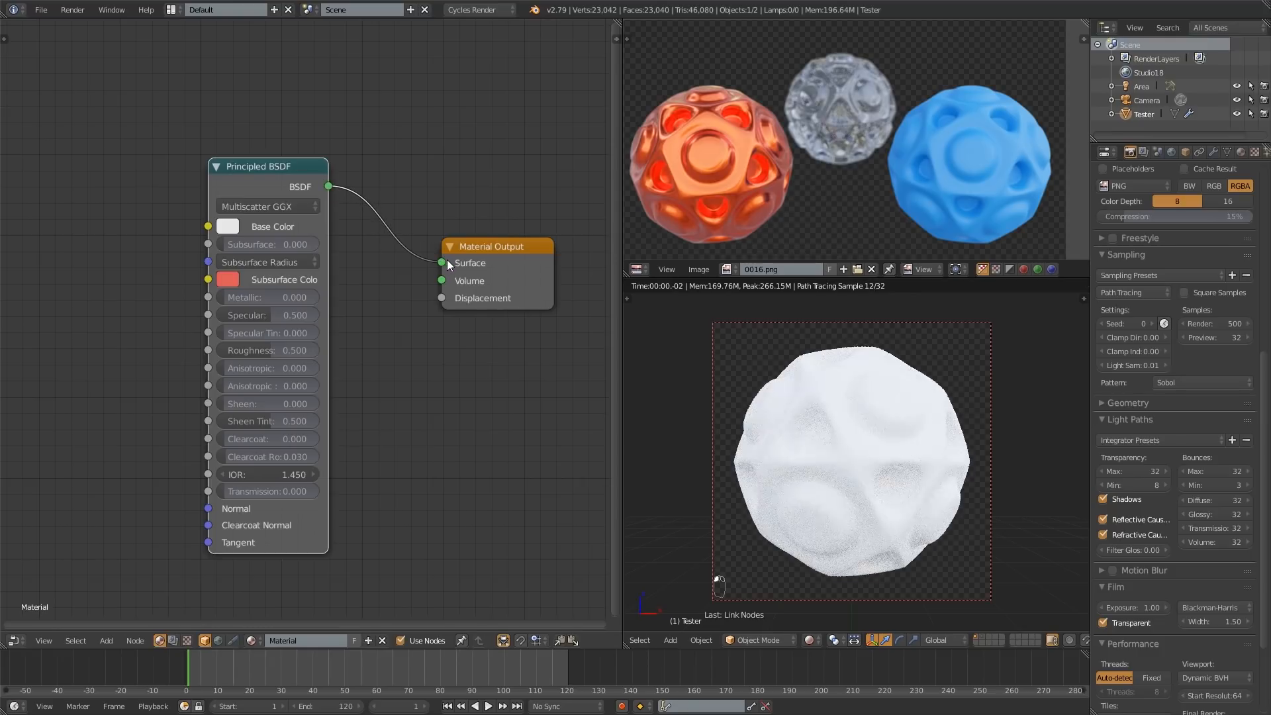
pyautogui.moveTo(259, 167); pyautogui.dragTo(308, 184)
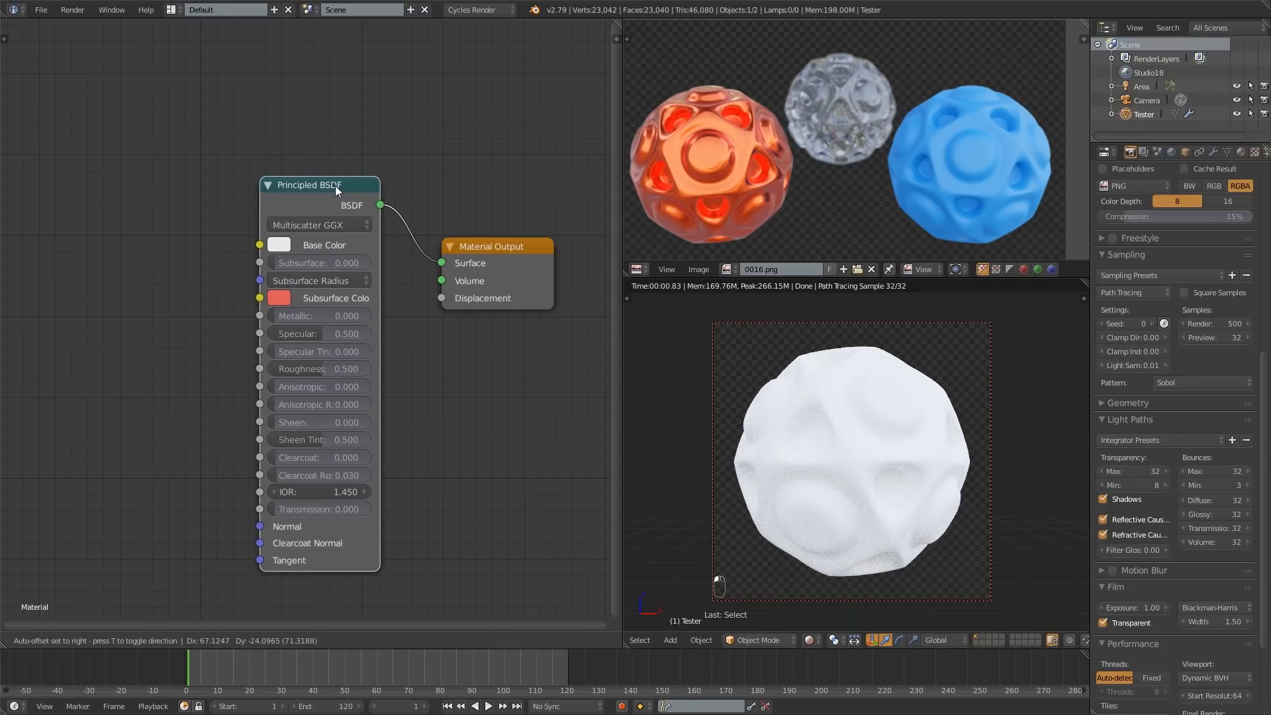
pyautogui.moveTo(336, 184); pyautogui.dragTo(316, 188)
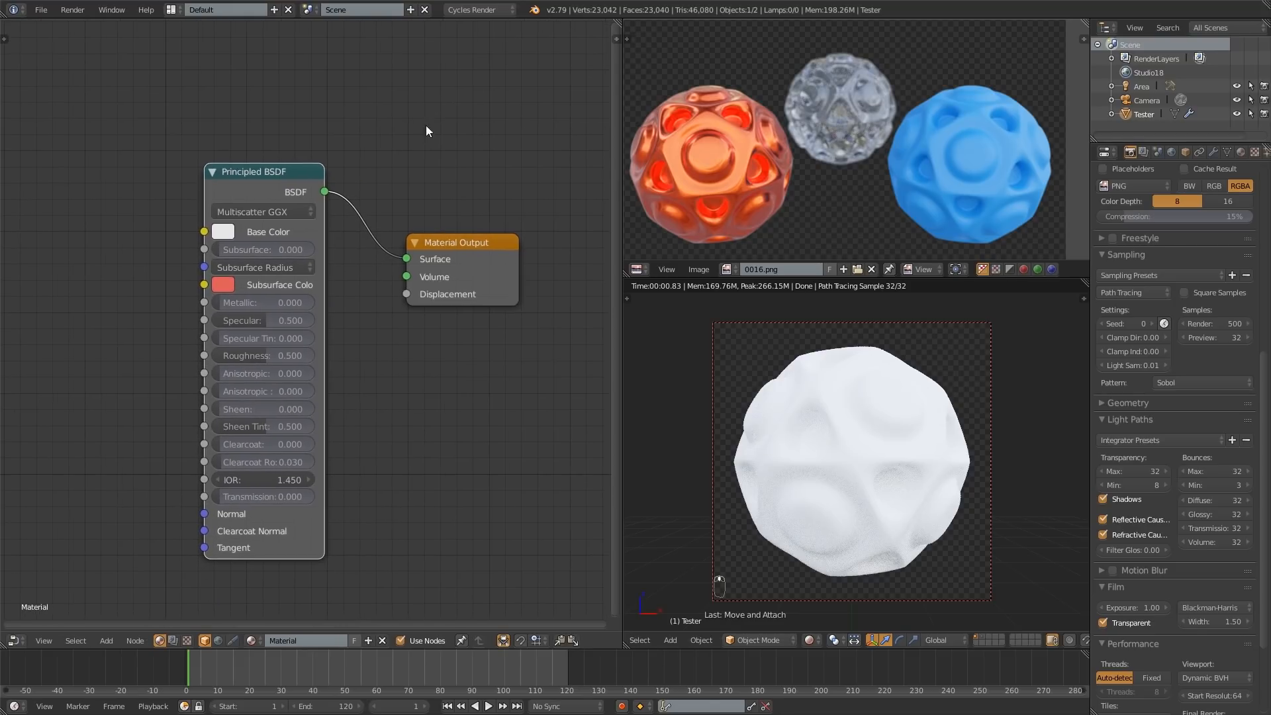
# - Set the Principled BSDF base colour to blue and roughness to 0.700
pyautogui.click(222, 232)
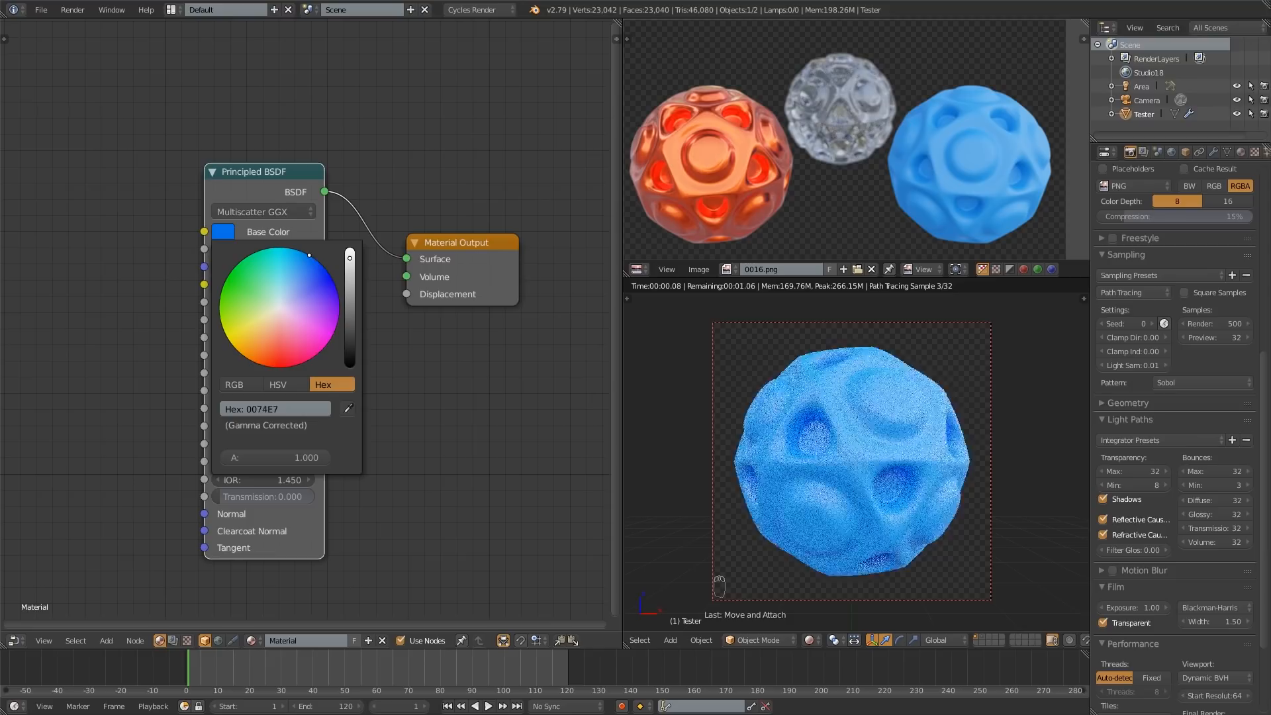
pyautogui.click(454, 362)
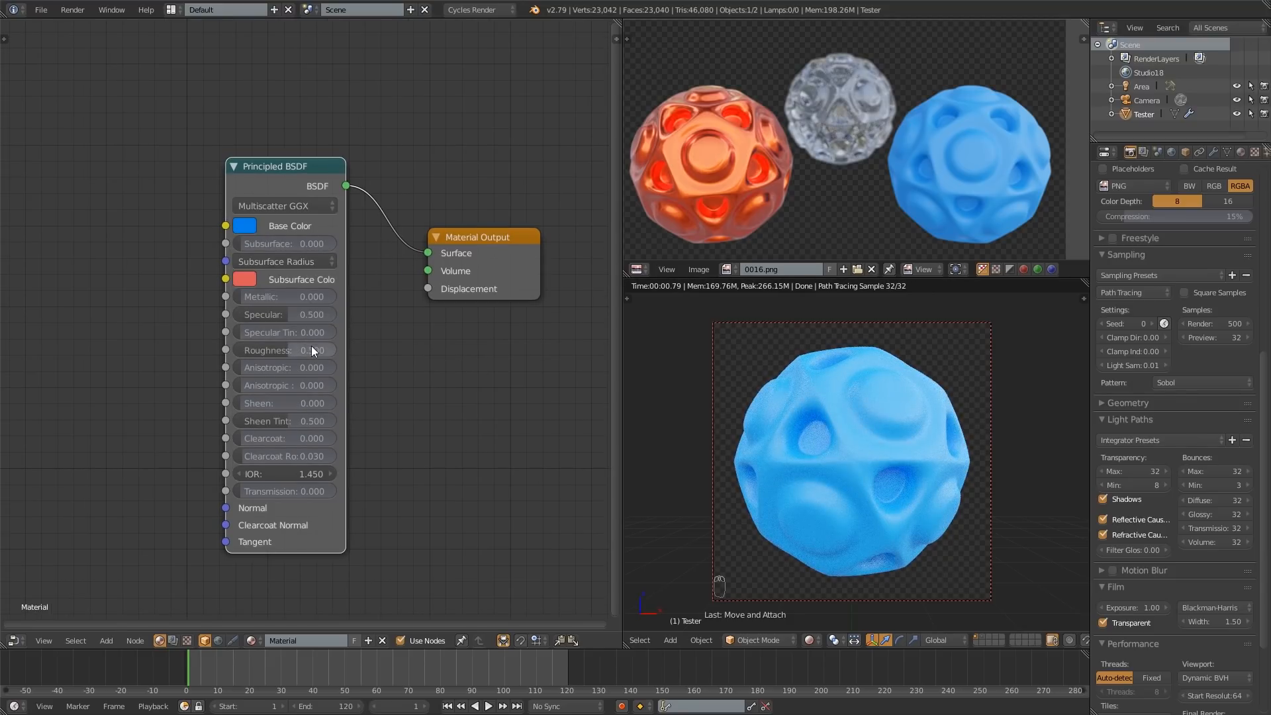
pyautogui.moveTo(312, 350)
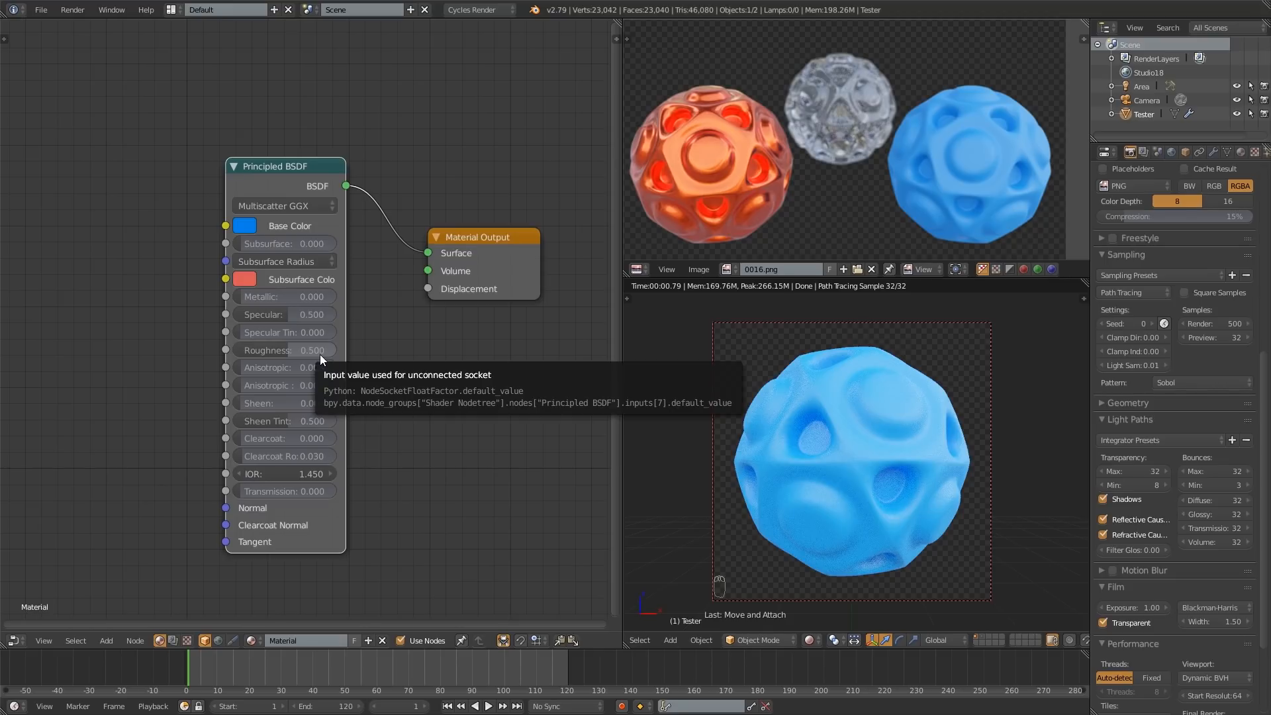
pyautogui.click(286, 349)
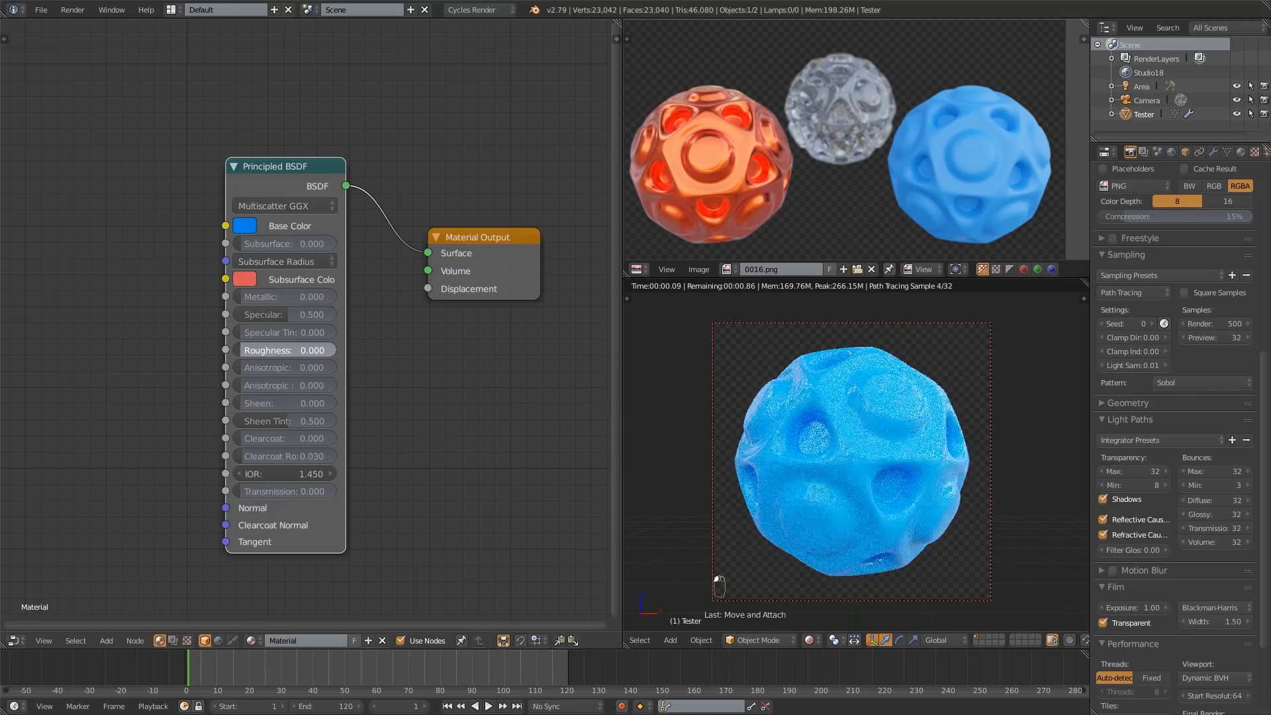
pyautogui.moveTo(267, 349)
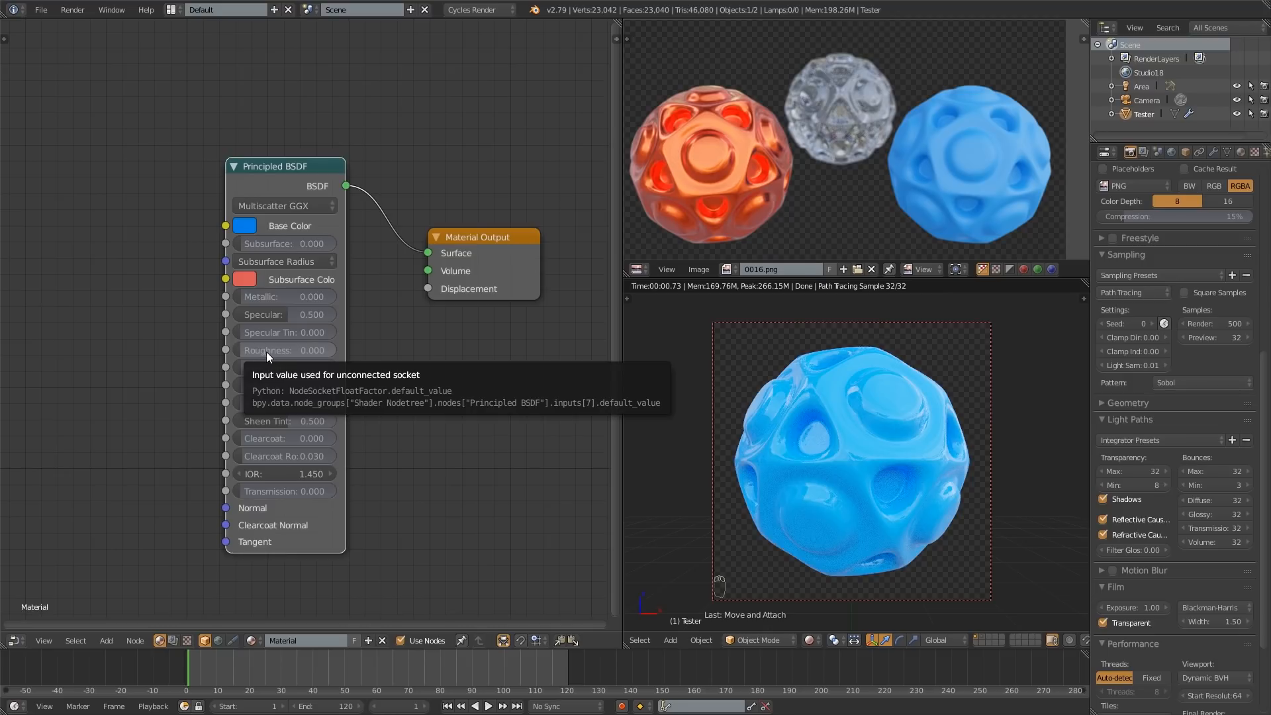
pyautogui.click(285, 349)
pyautogui.write('7')
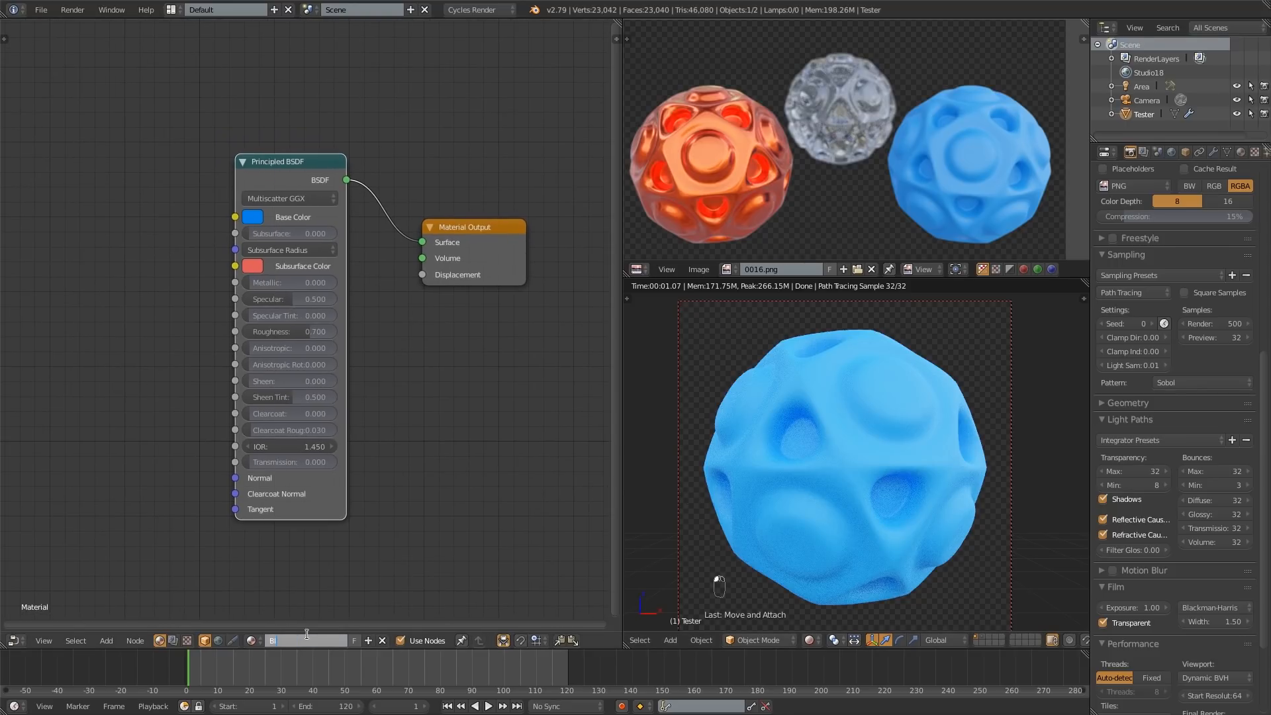
# - Name the material Blue, then add a new material and swap its Diffuse for a Principled BSDF
pyautogui.write('Blue')
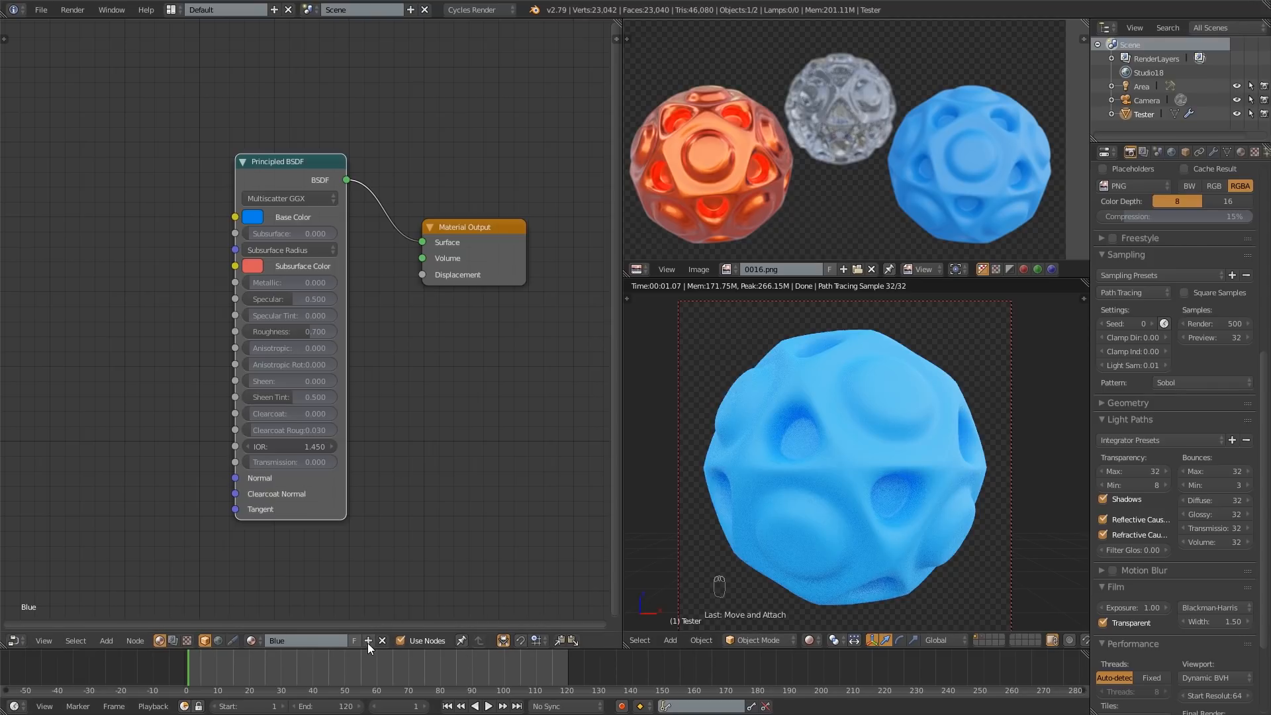
pyautogui.click(368, 641)
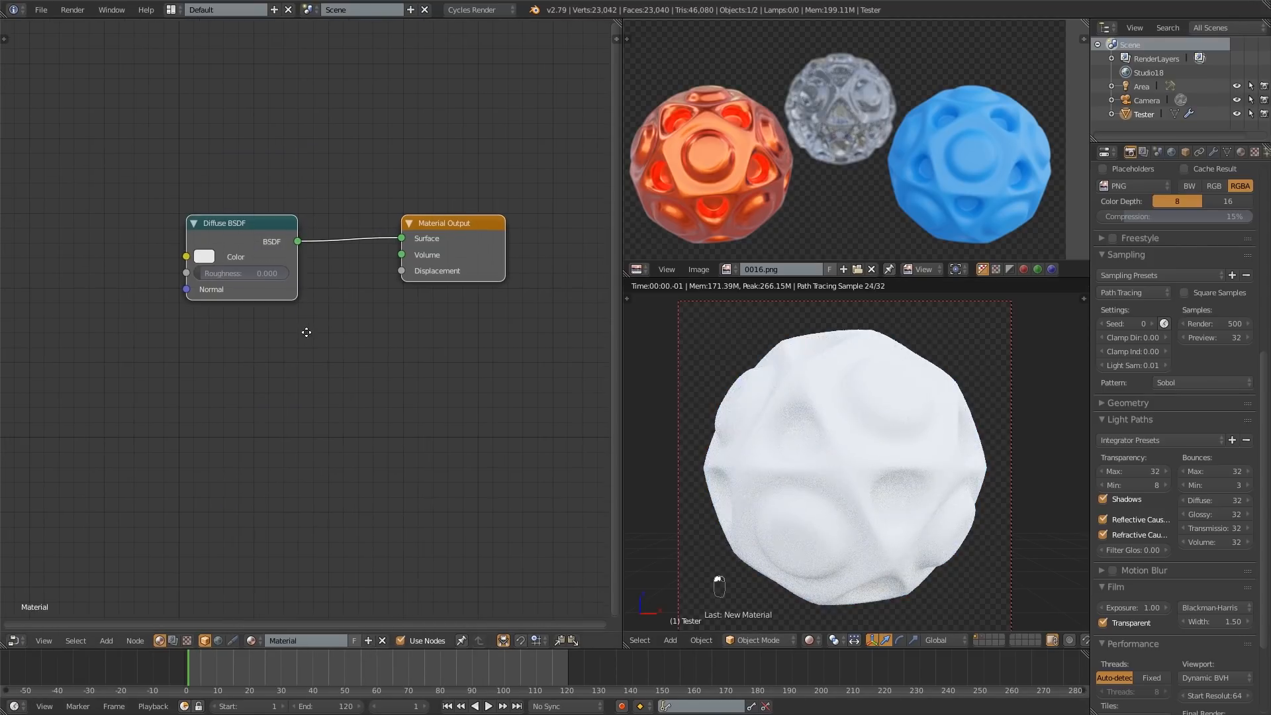
pyautogui.press('x')
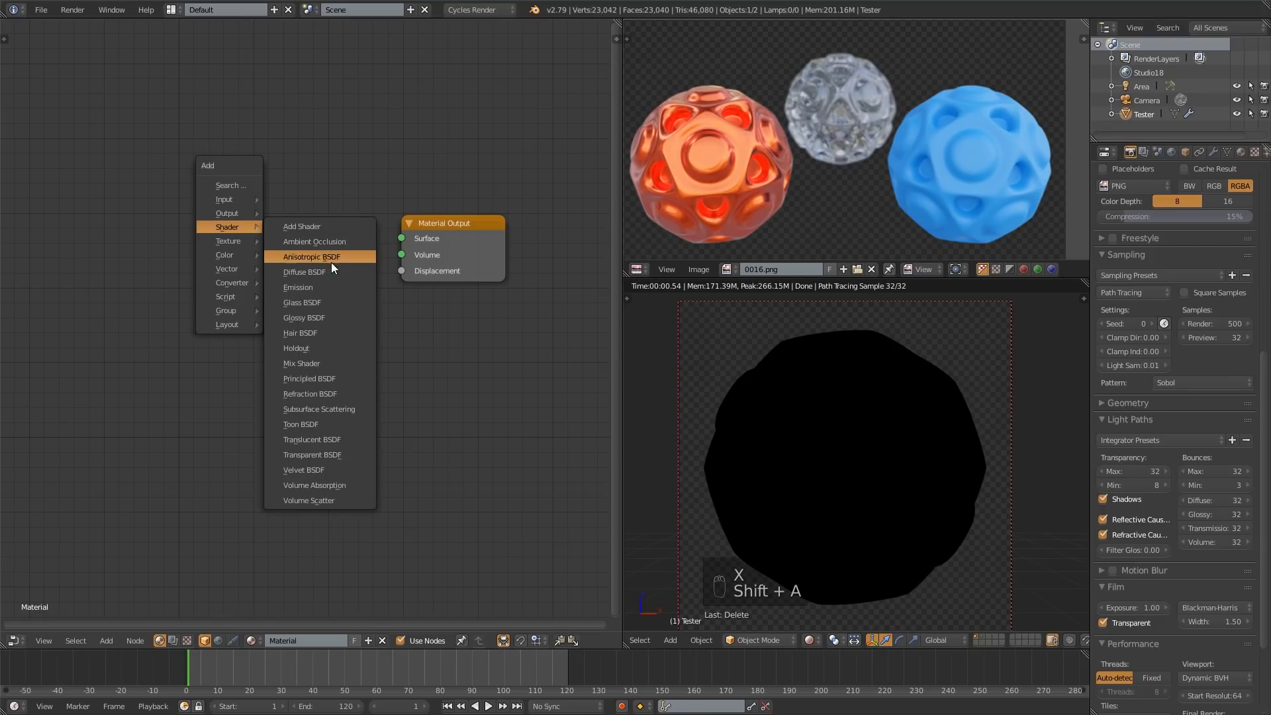
pyautogui.click(309, 378)
pyautogui.write('Glass')
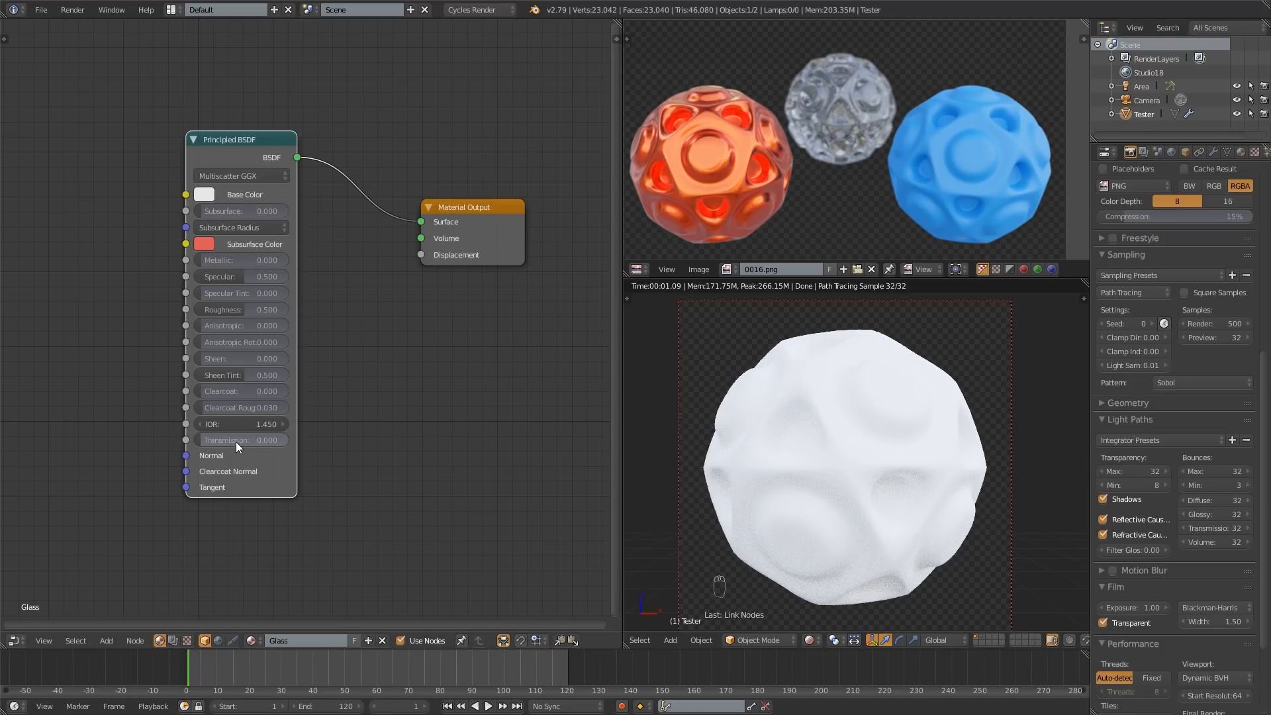
pyautogui.moveTo(214, 445)
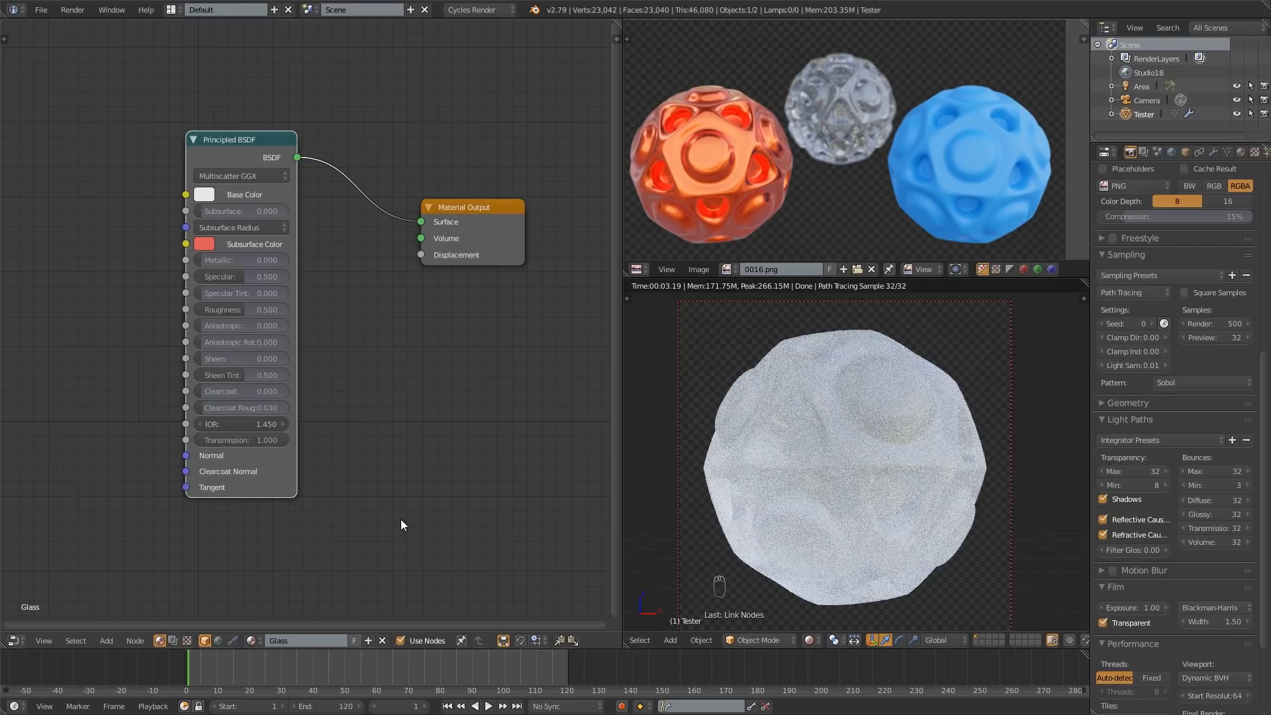
pyautogui.moveTo(405, 482)
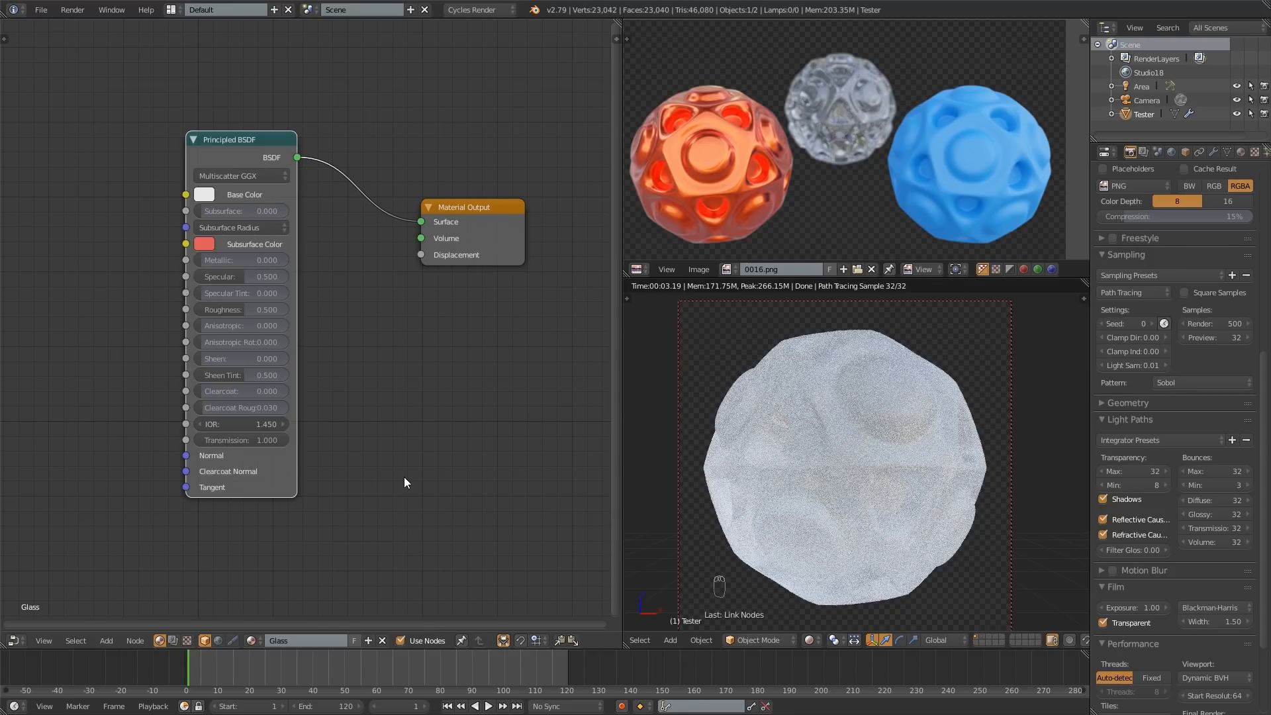
pyautogui.moveTo(243, 449)
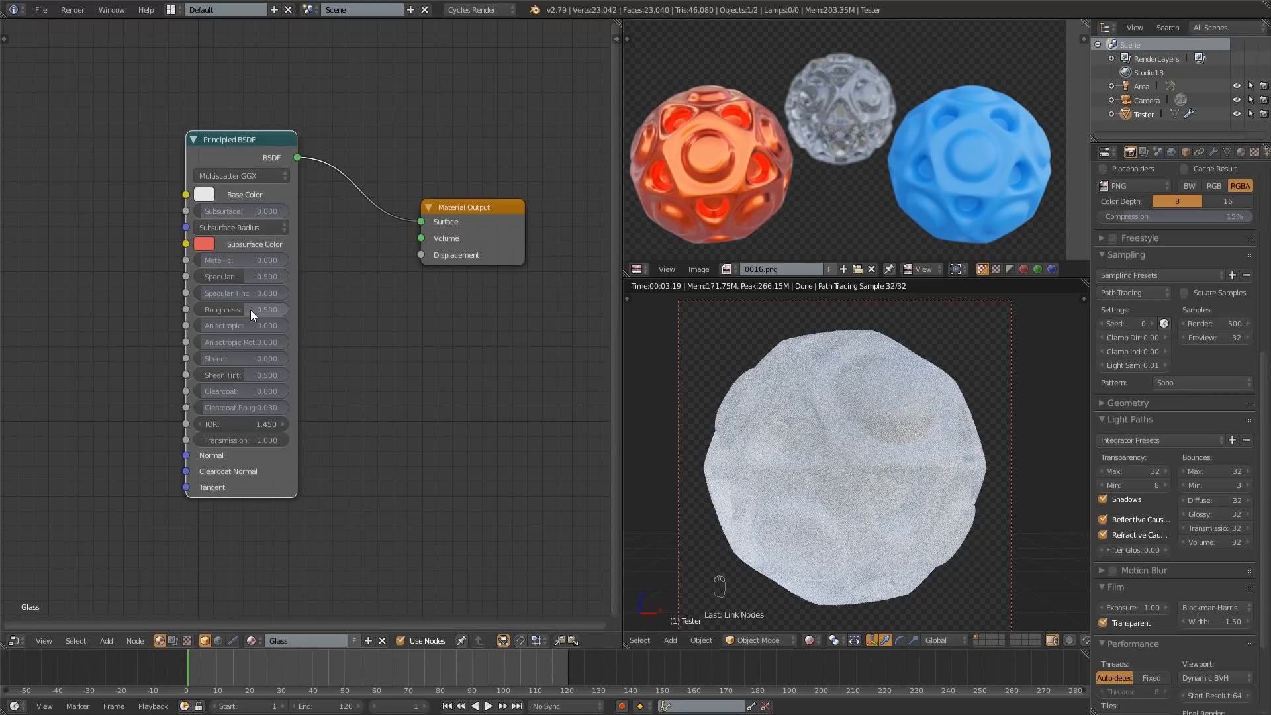
pyautogui.moveTo(271, 315)
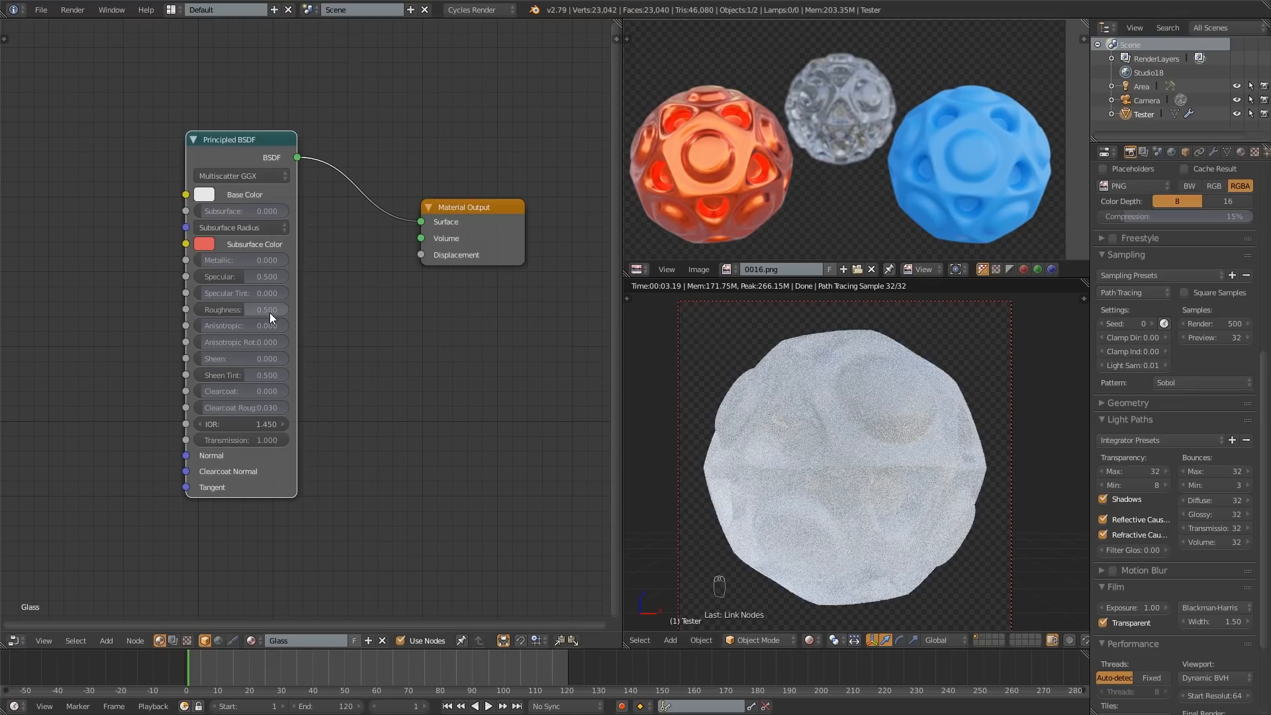
pyautogui.moveTo(272, 309)
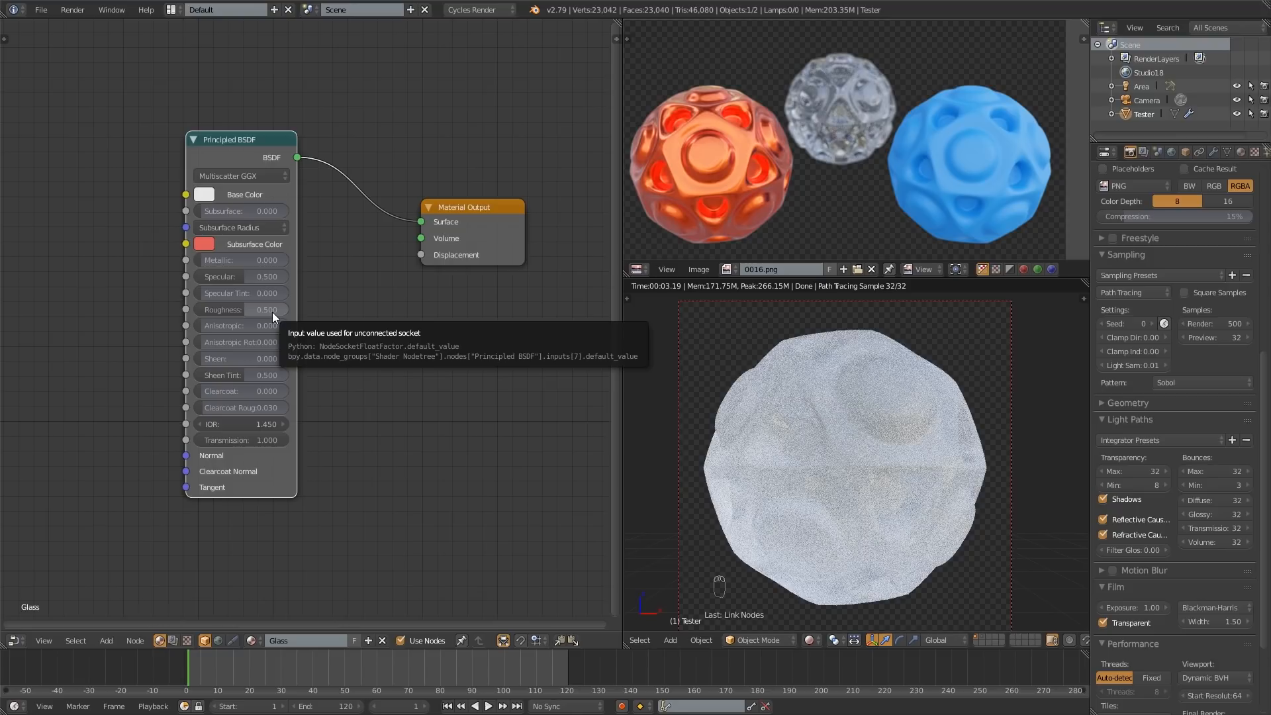
# - Set the Glass material's transmission to 1.0 and roughness to 0.0
pyautogui.click(241, 308)
pyautogui.write('0')
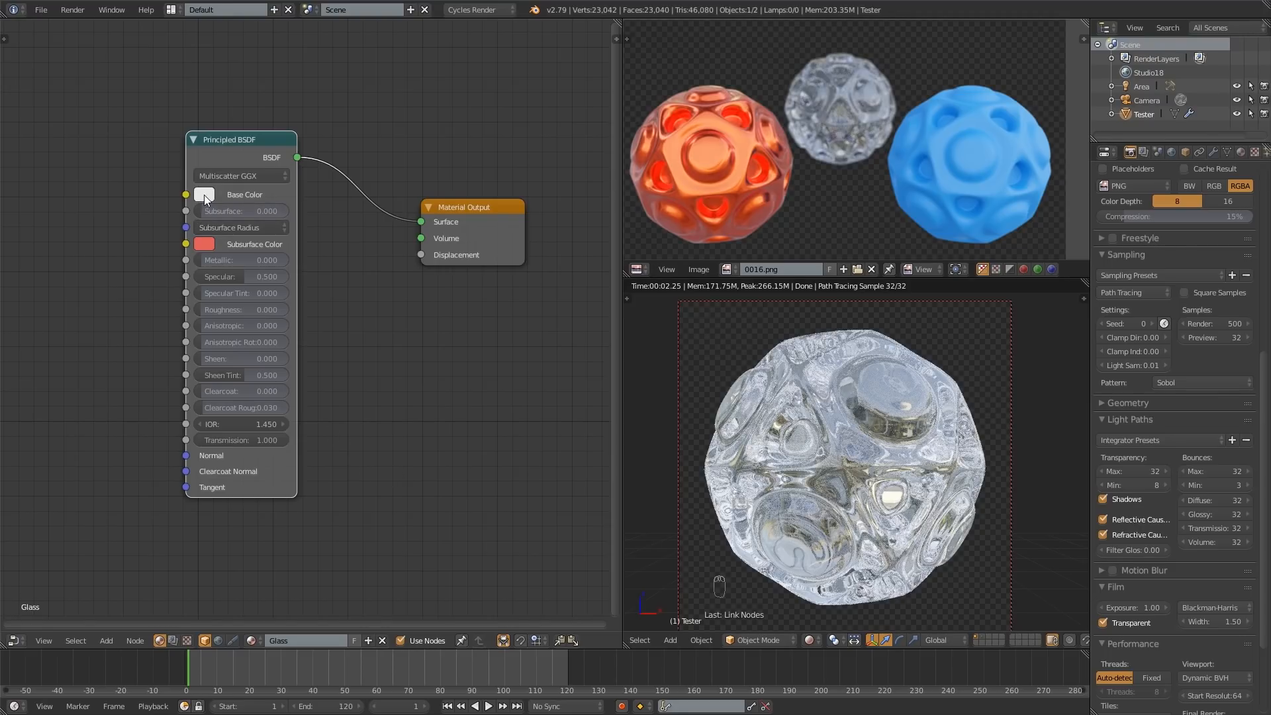
pyautogui.moveTo(205, 195)
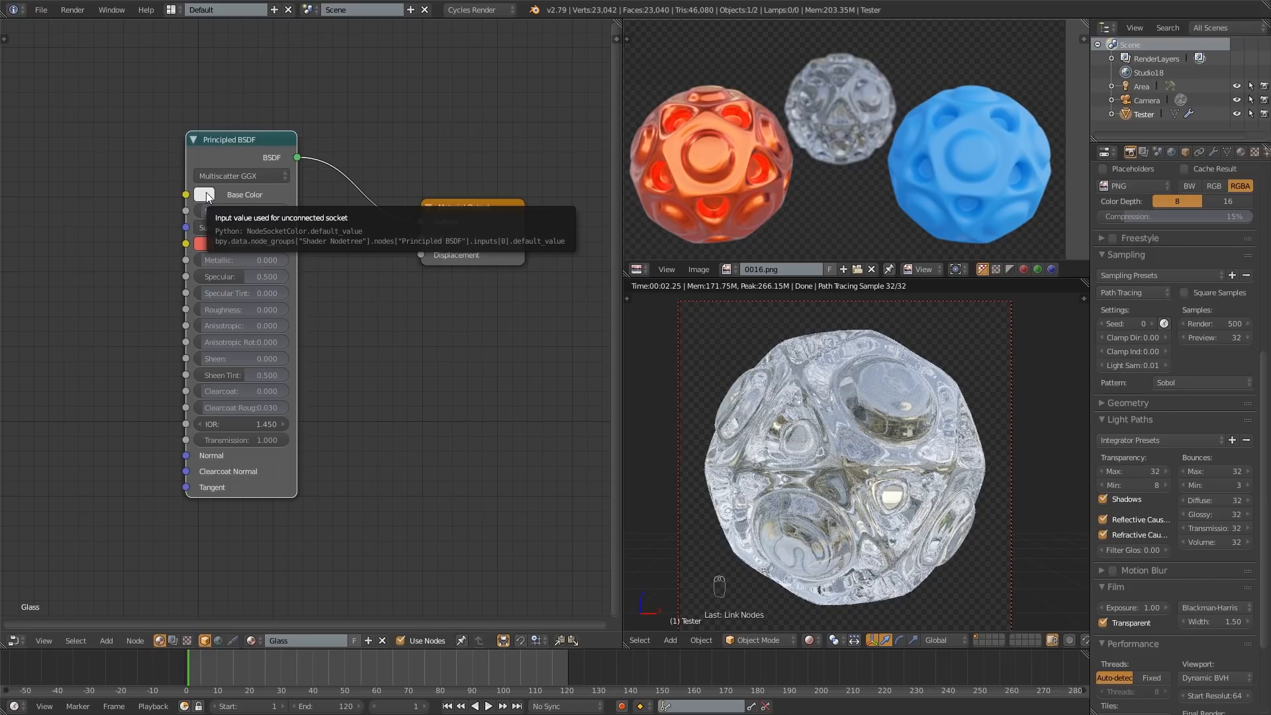
# - Try a tinted base colour, then raise its HSV value to pure white
pyautogui.click(205, 194)
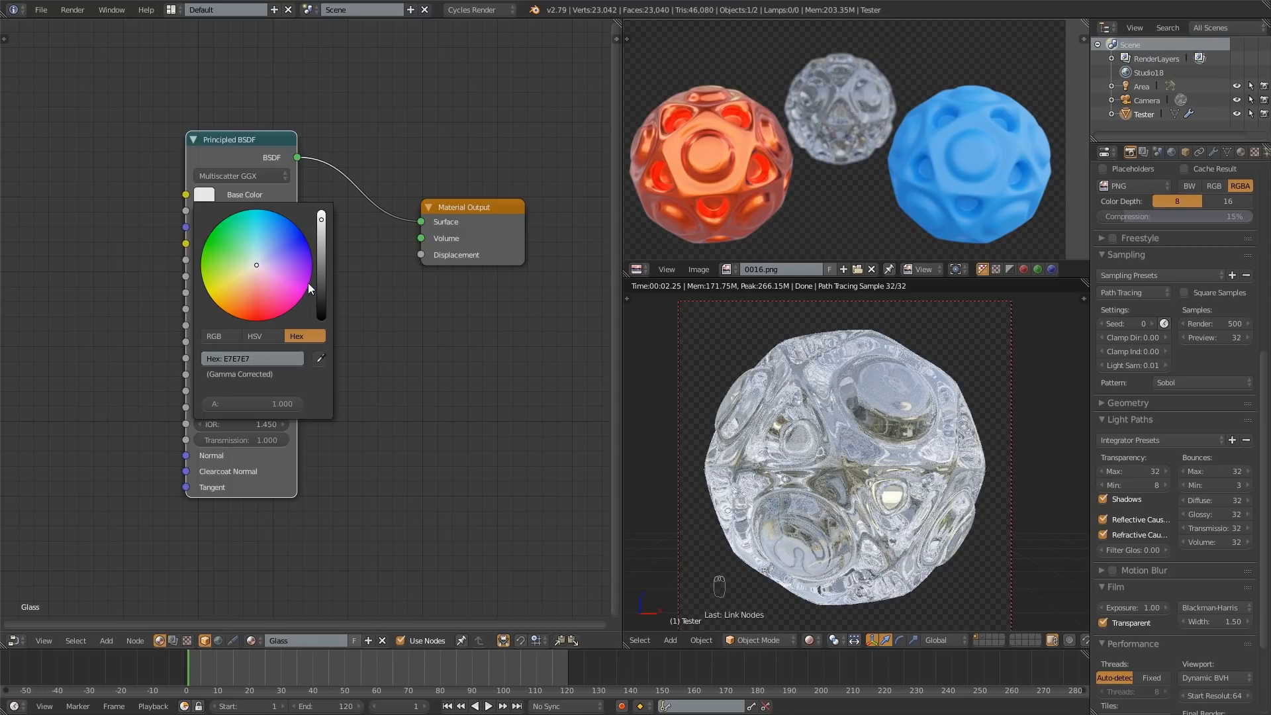
pyautogui.moveTo(323, 258)
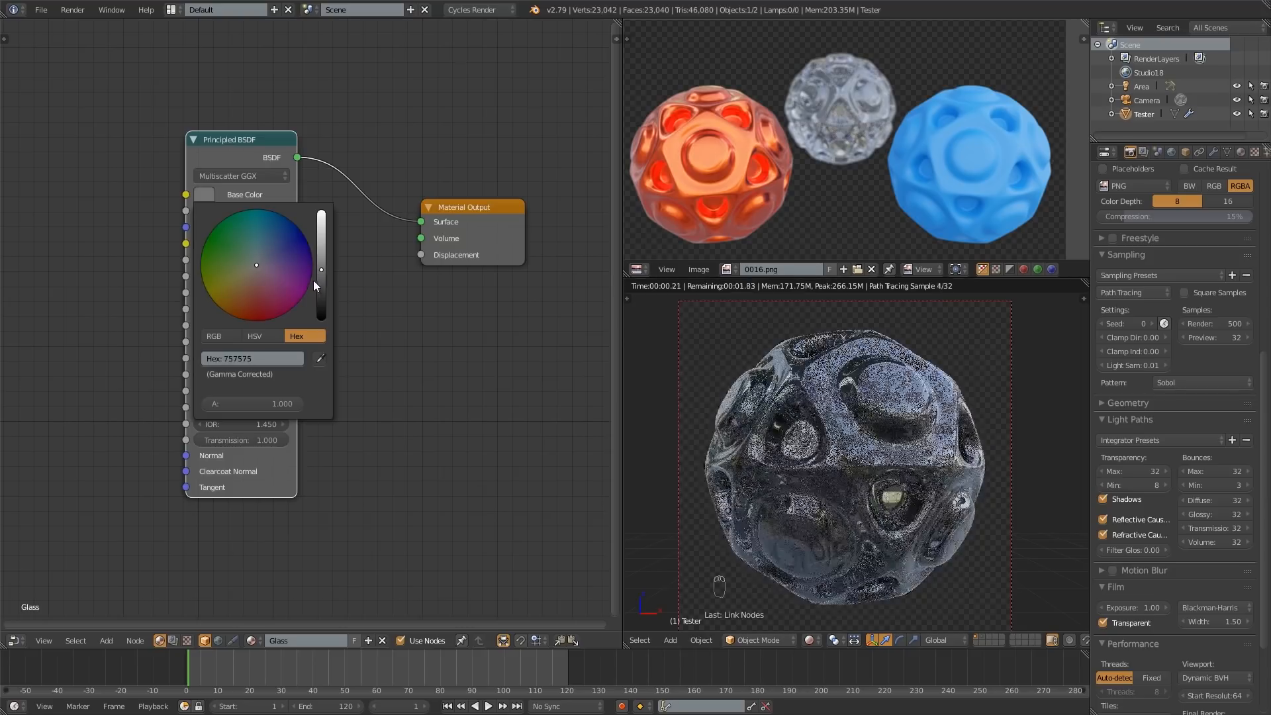
pyautogui.moveTo(255, 265); pyautogui.dragTo(250, 291)
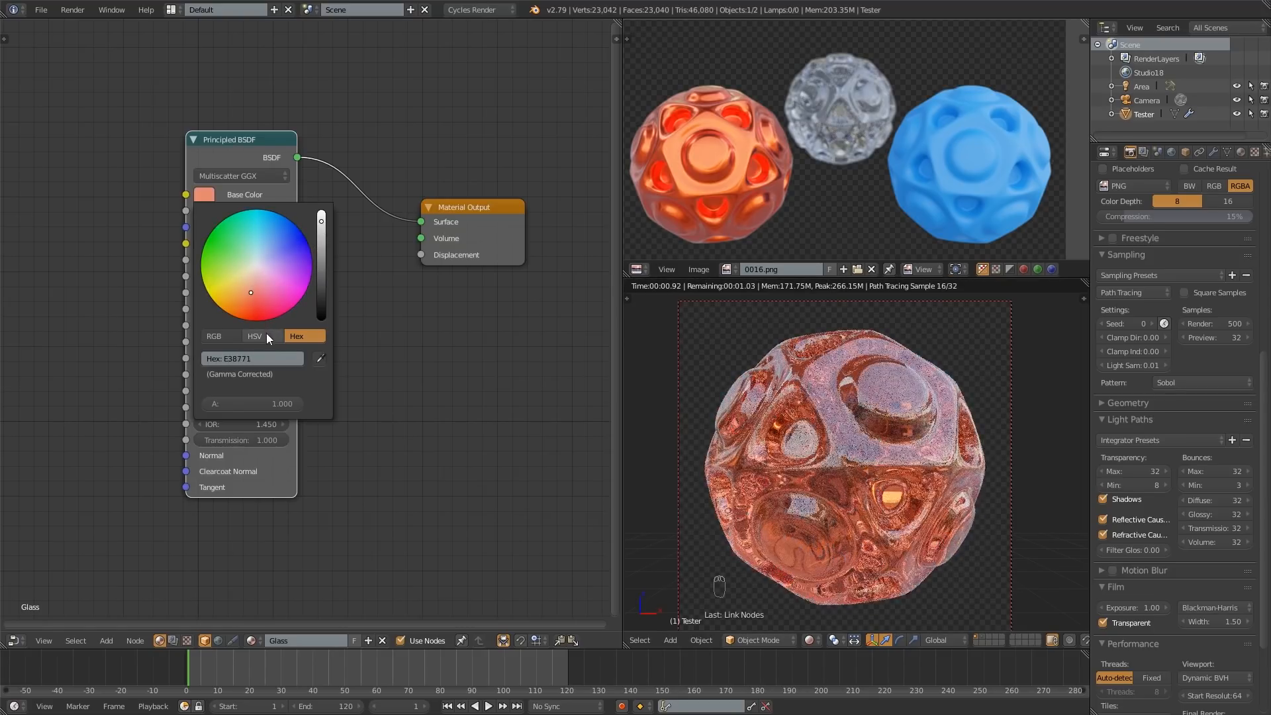
pyautogui.click(254, 335)
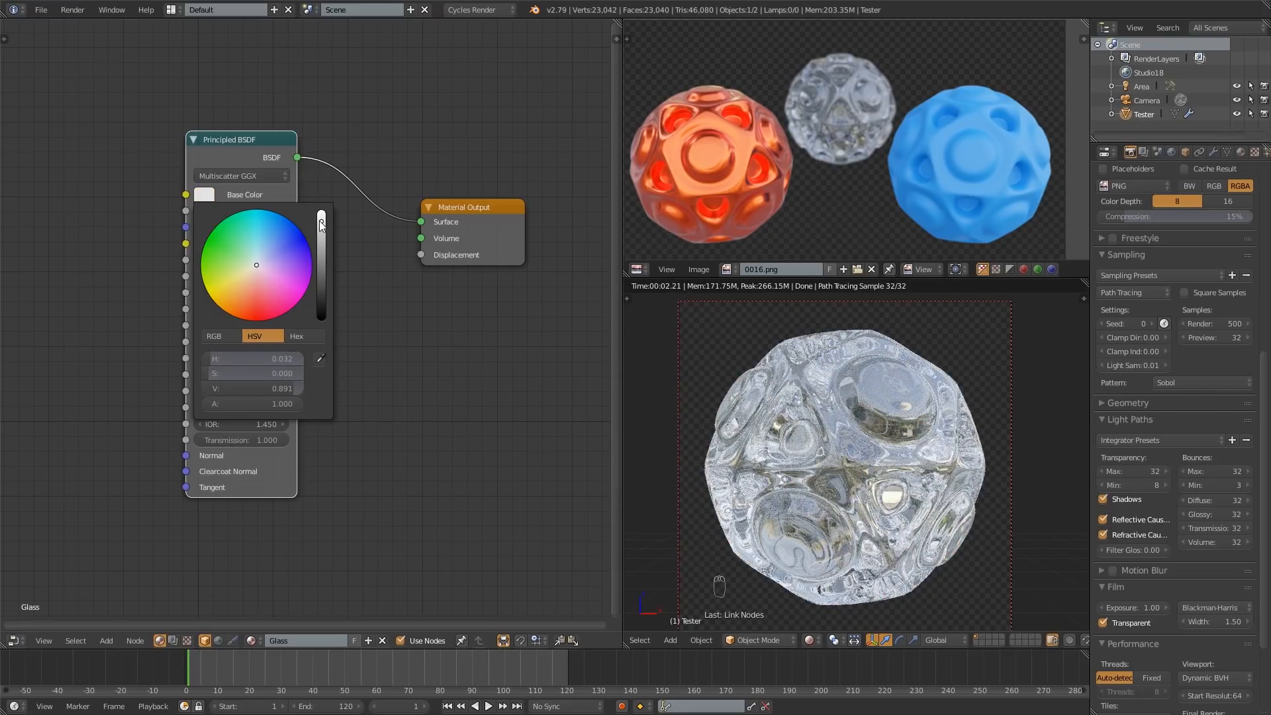
pyautogui.click(295, 335)
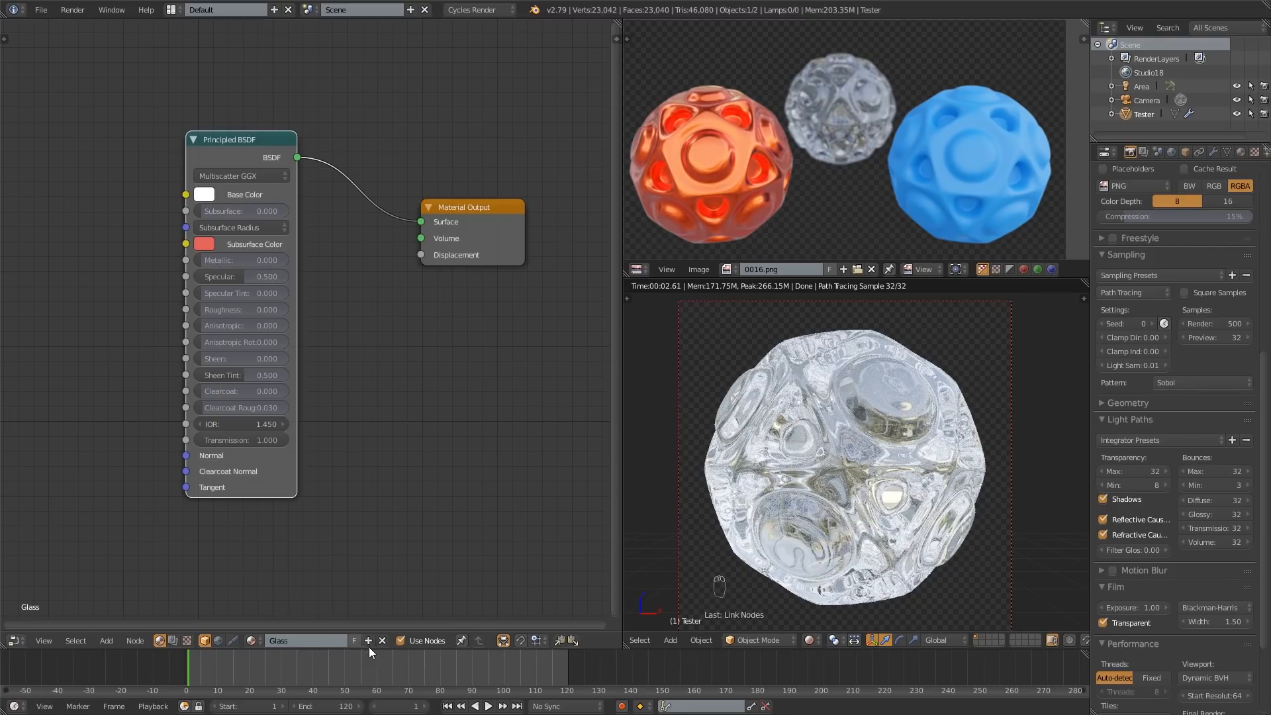
pyautogui.moveTo(344, 652)
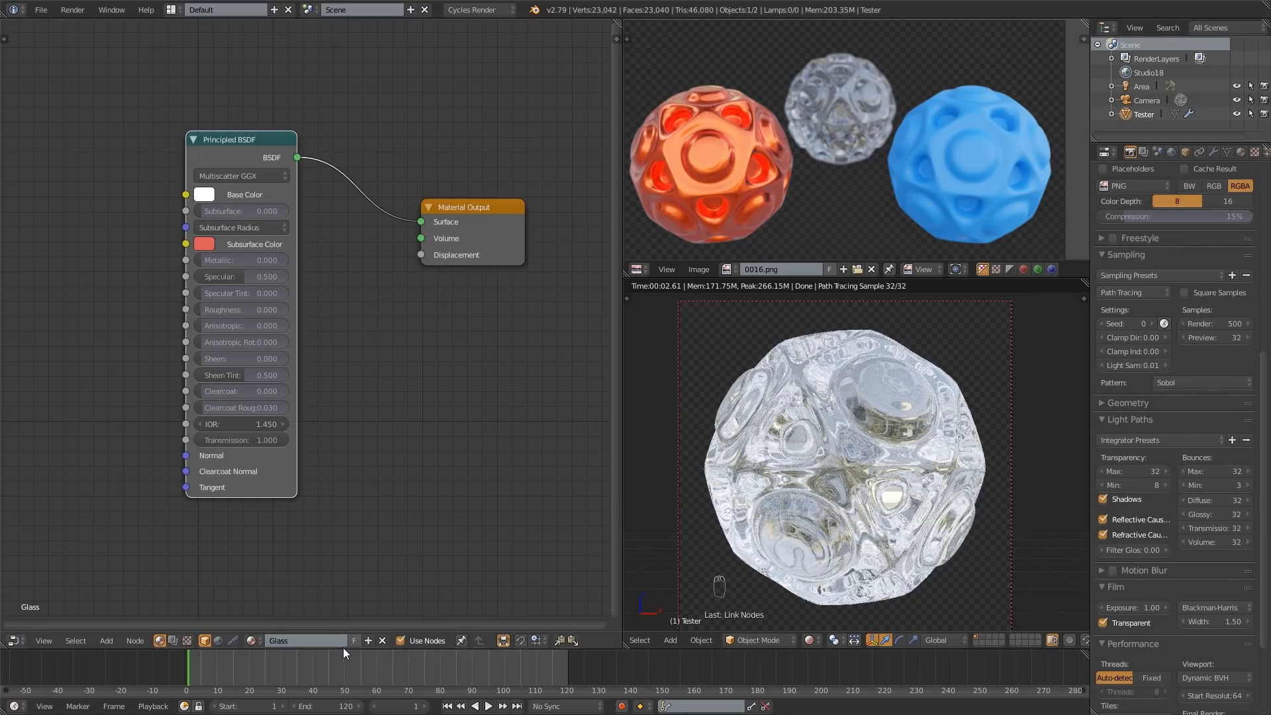
pyautogui.moveTo(1241, 152)
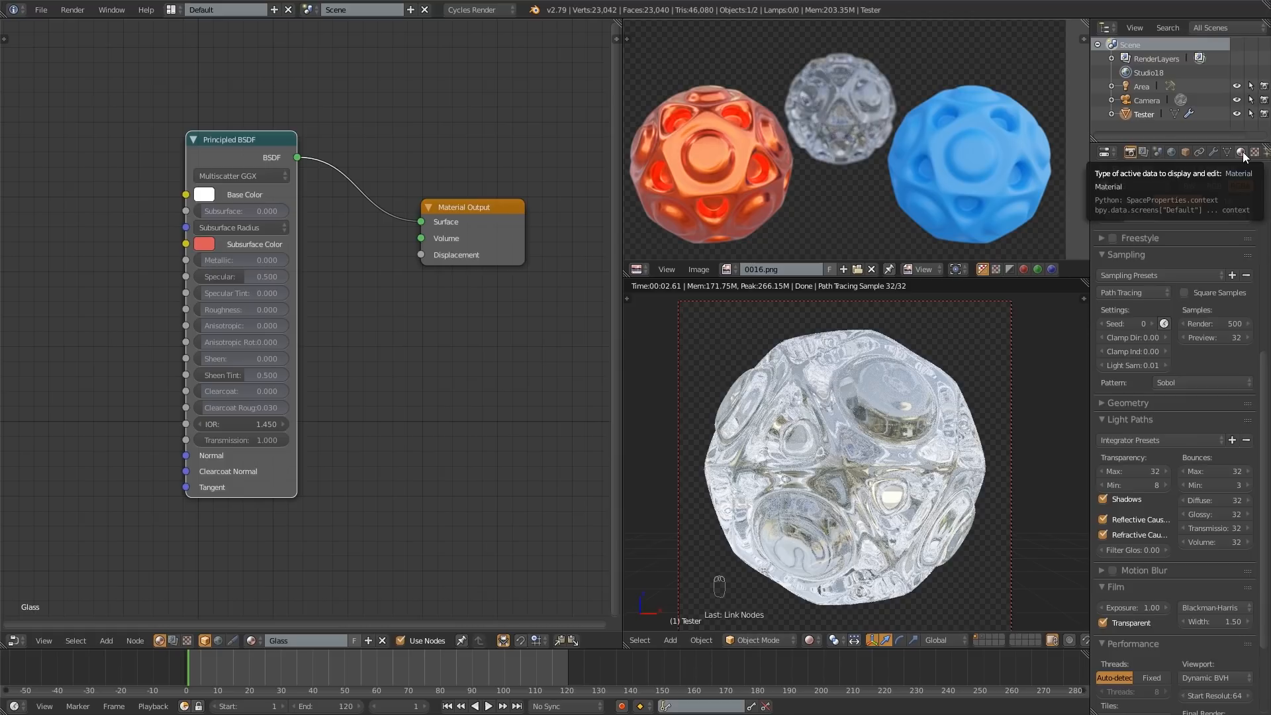
# - Add a new material named Orange from the Material properties tab
pyautogui.click(1239, 153)
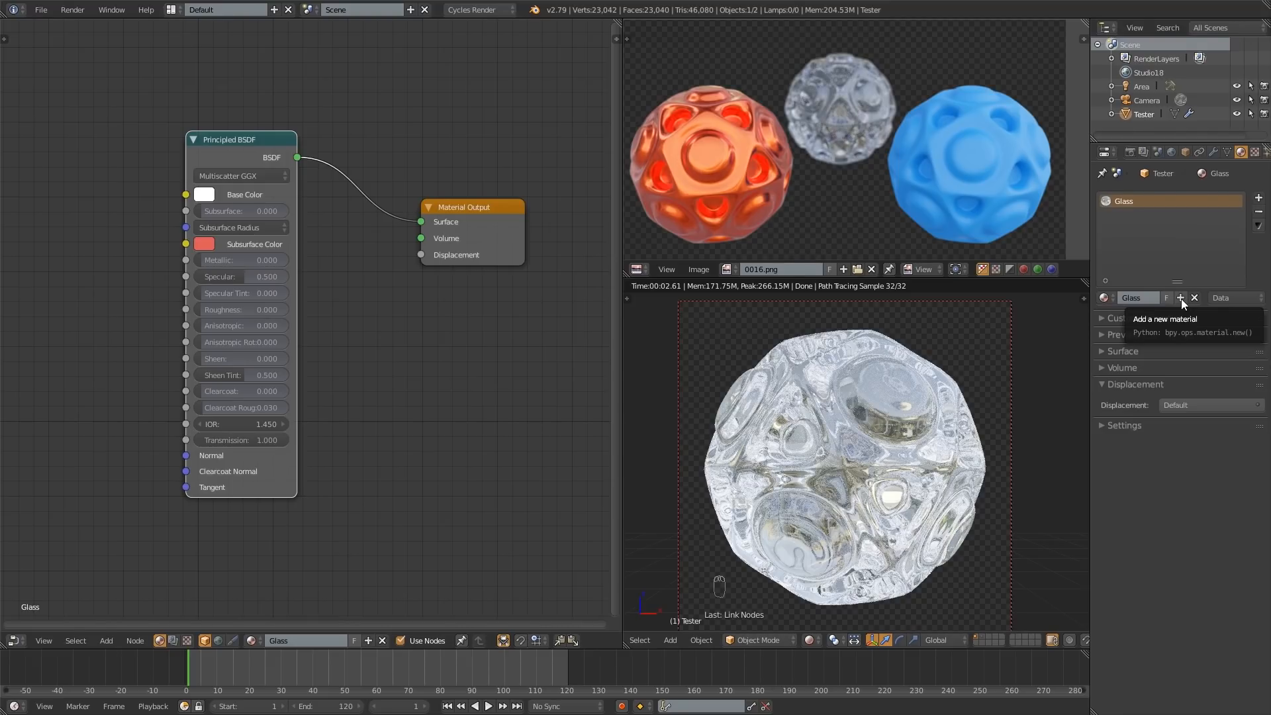
pyautogui.moveTo(251, 207)
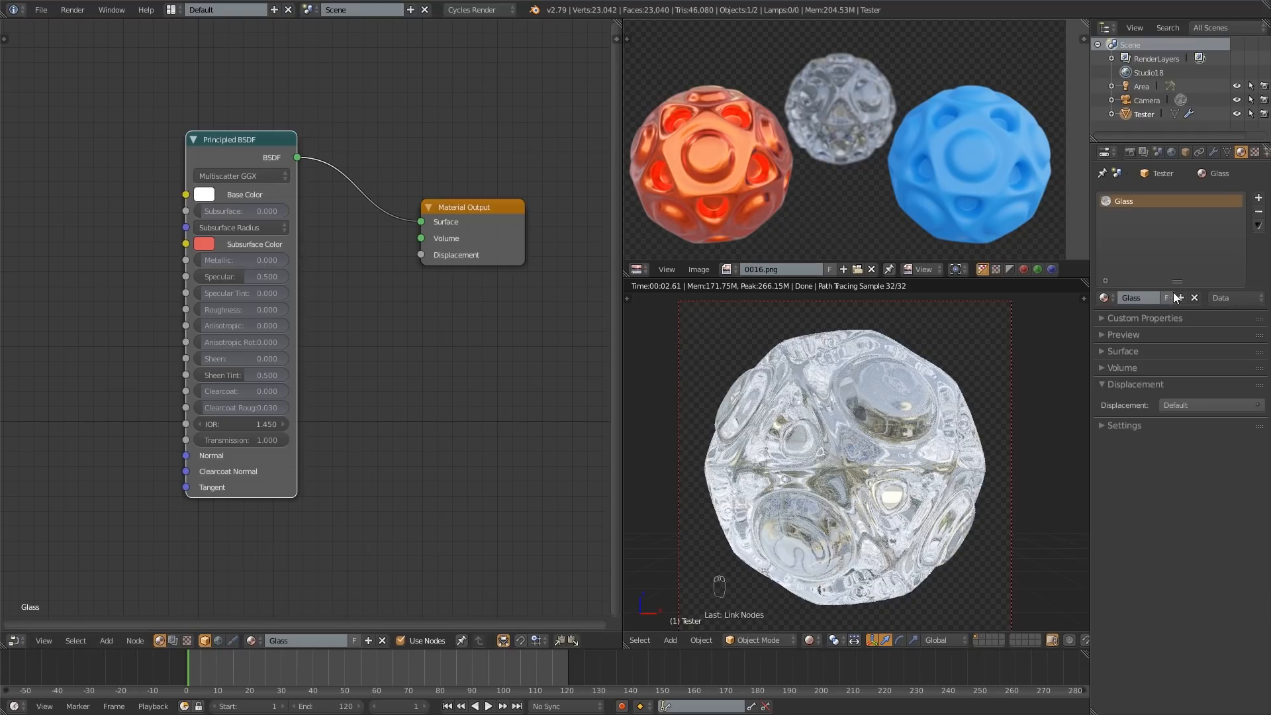
pyautogui.click(1178, 298)
pyautogui.write('Orange')
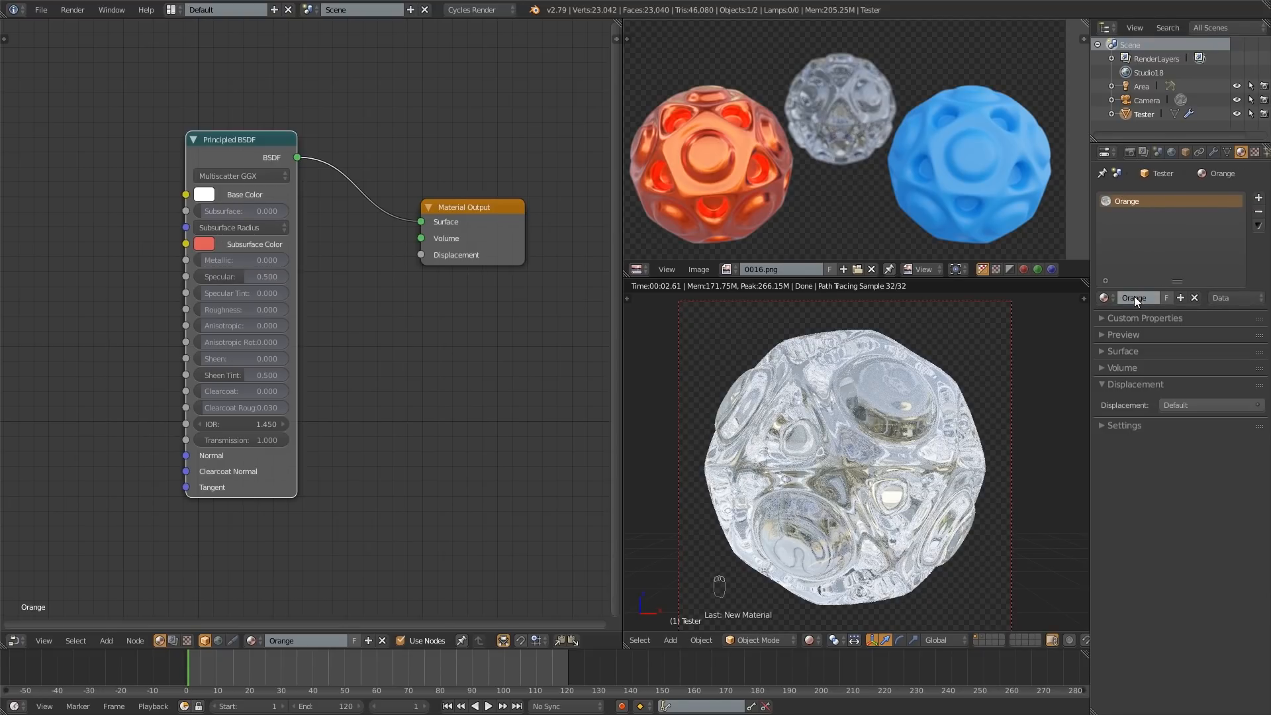
pyautogui.moveTo(600, 475)
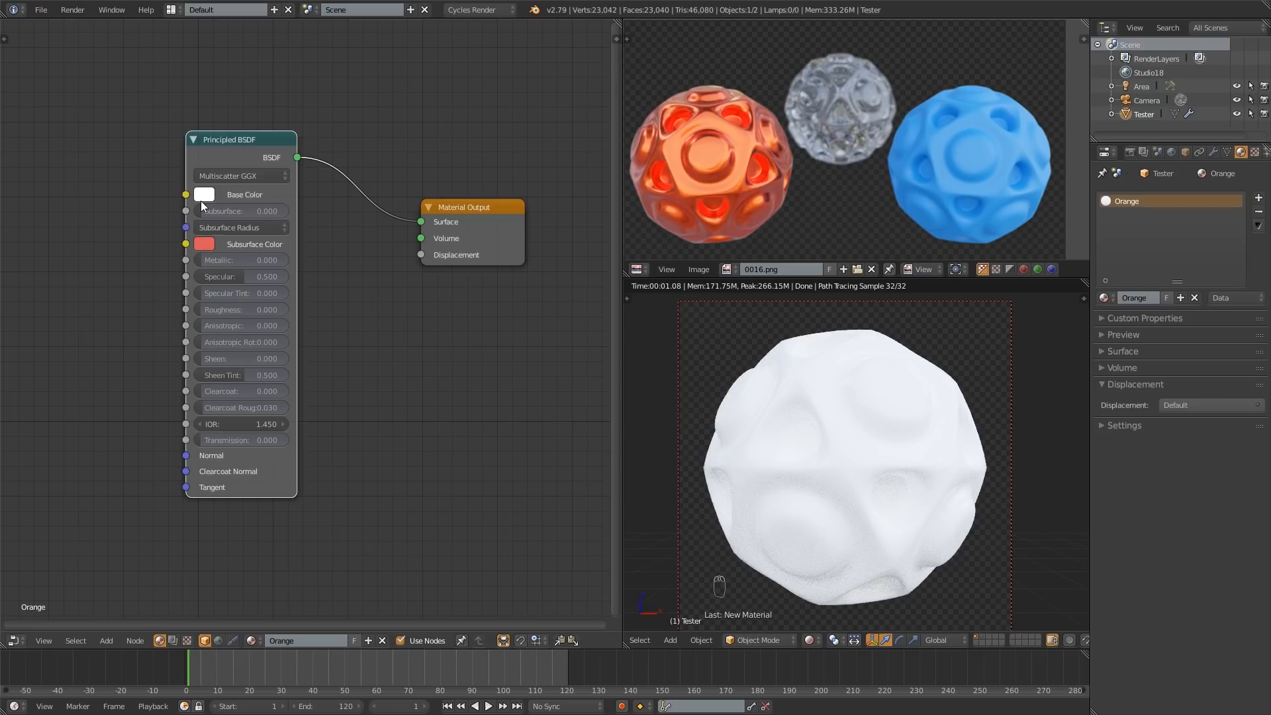
pyautogui.moveTo(205, 194)
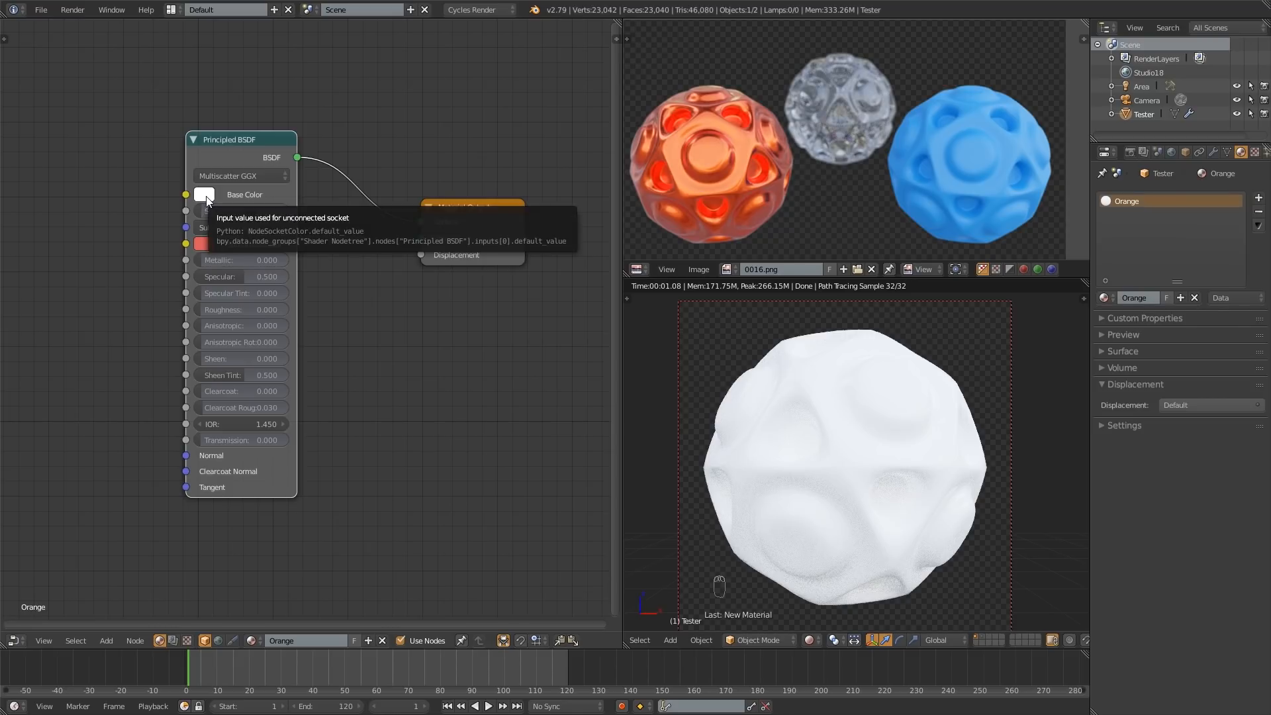
# - Give the Orange material an orange base colour and metallic 1.000
pyautogui.click(204, 195)
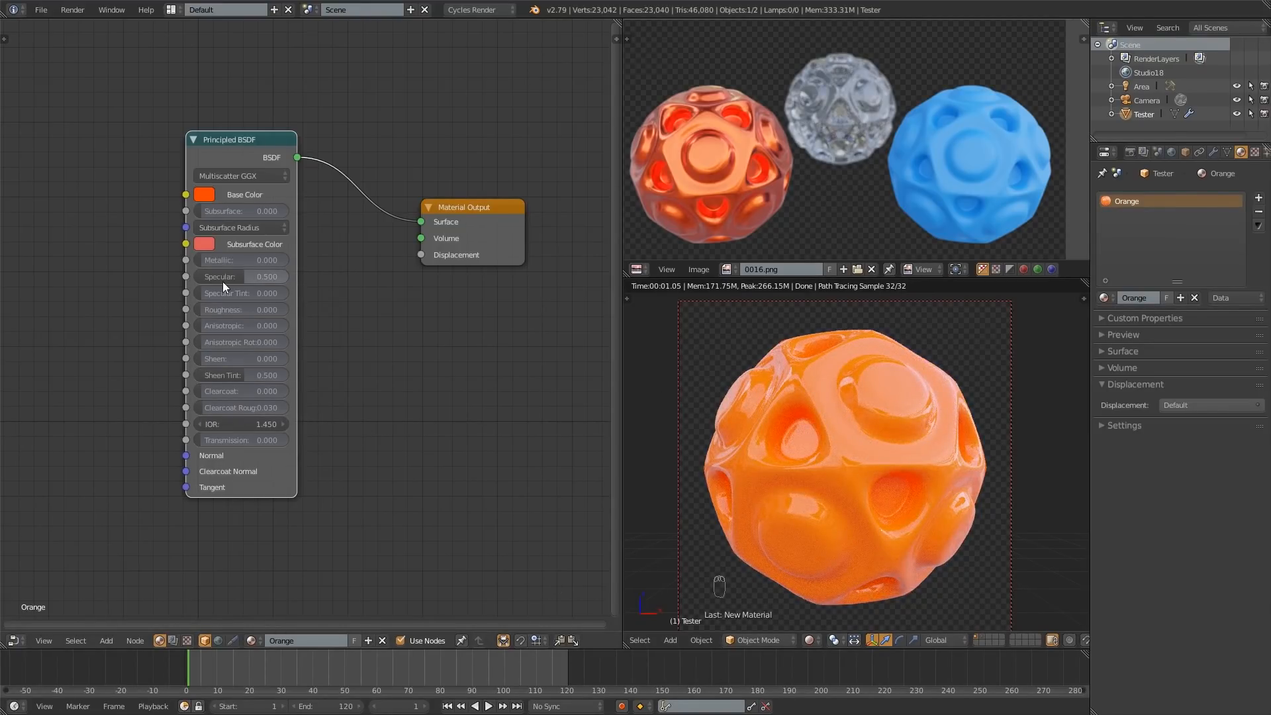
pyautogui.moveTo(218, 261)
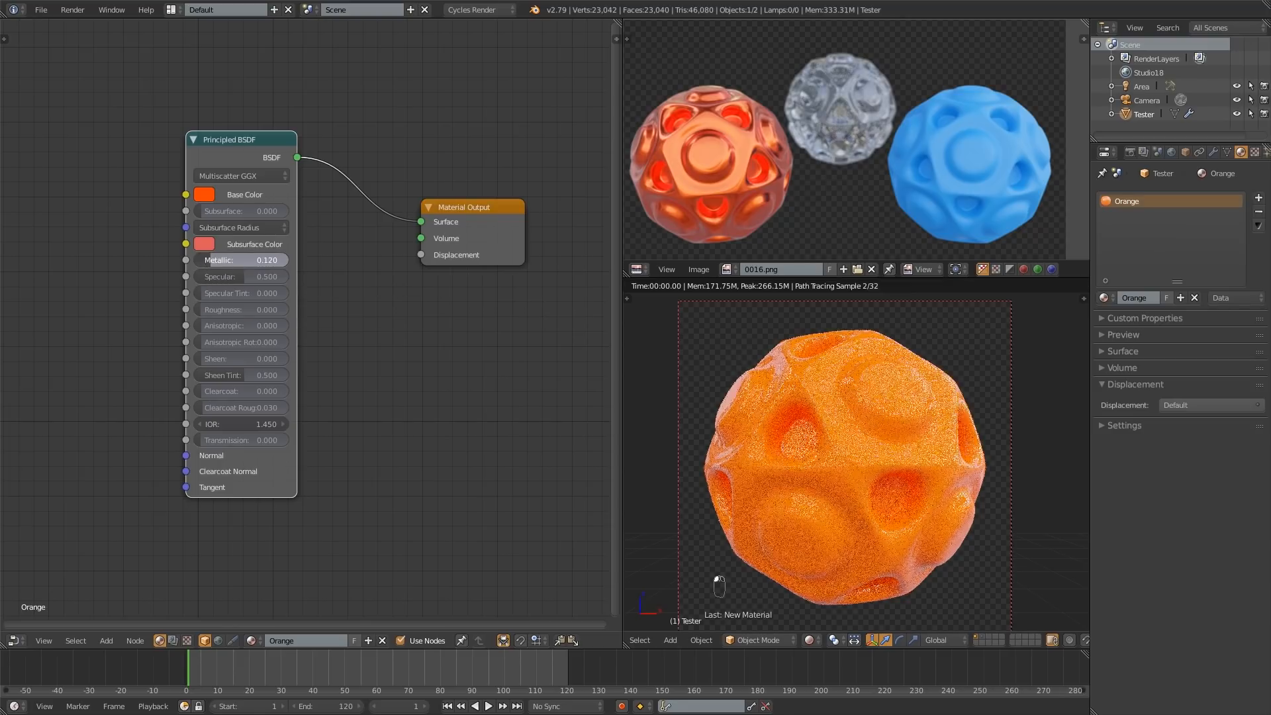
pyautogui.click(241, 260)
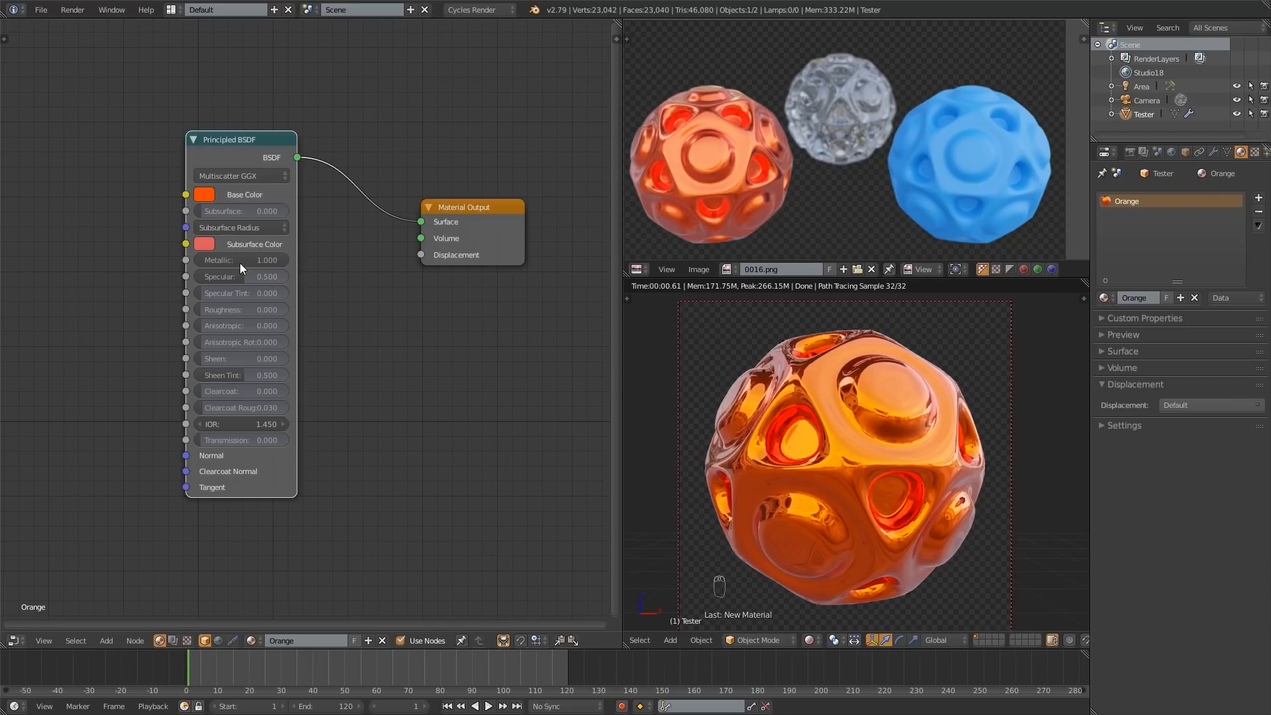
pyautogui.moveTo(237, 277)
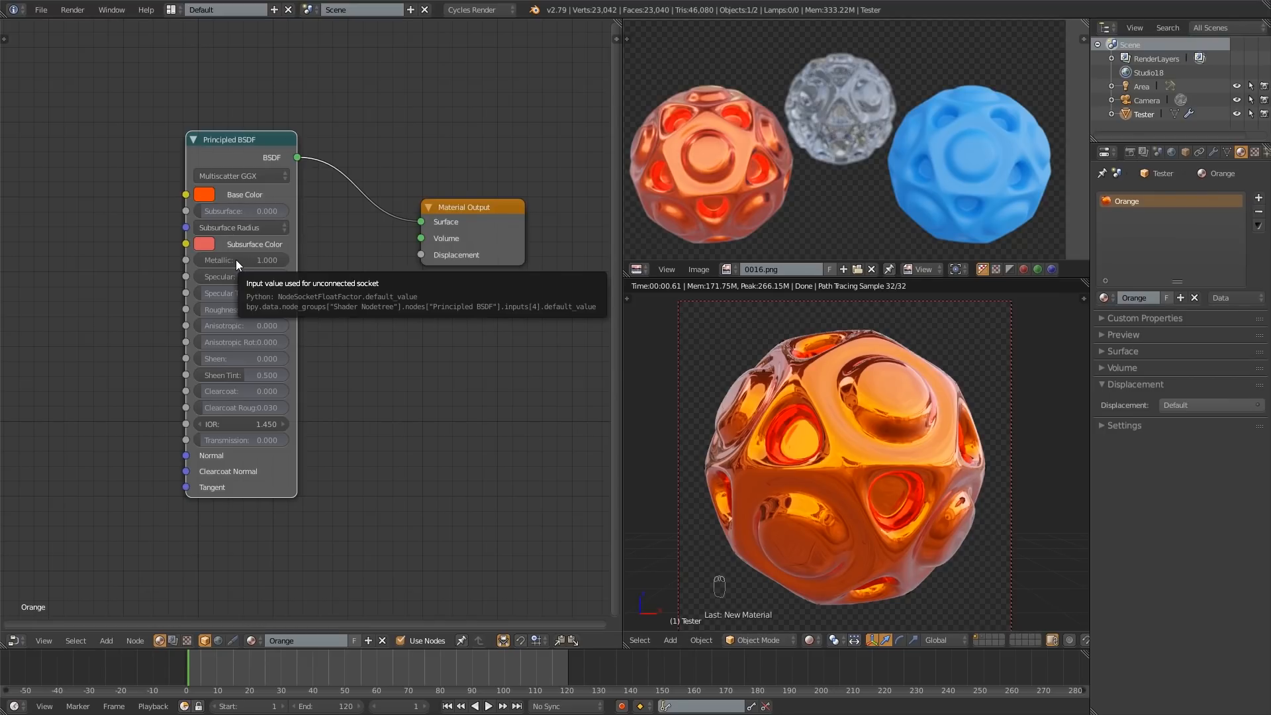
pyautogui.moveTo(238, 269)
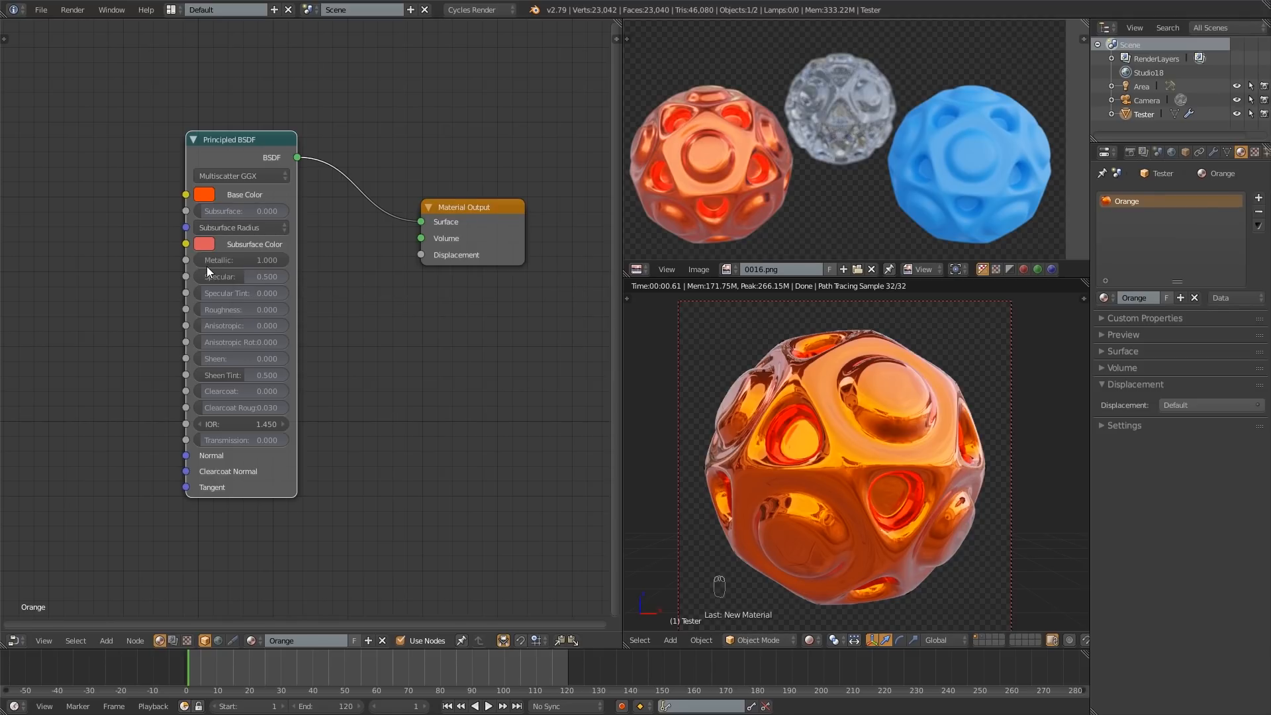
pyautogui.moveTo(211, 270)
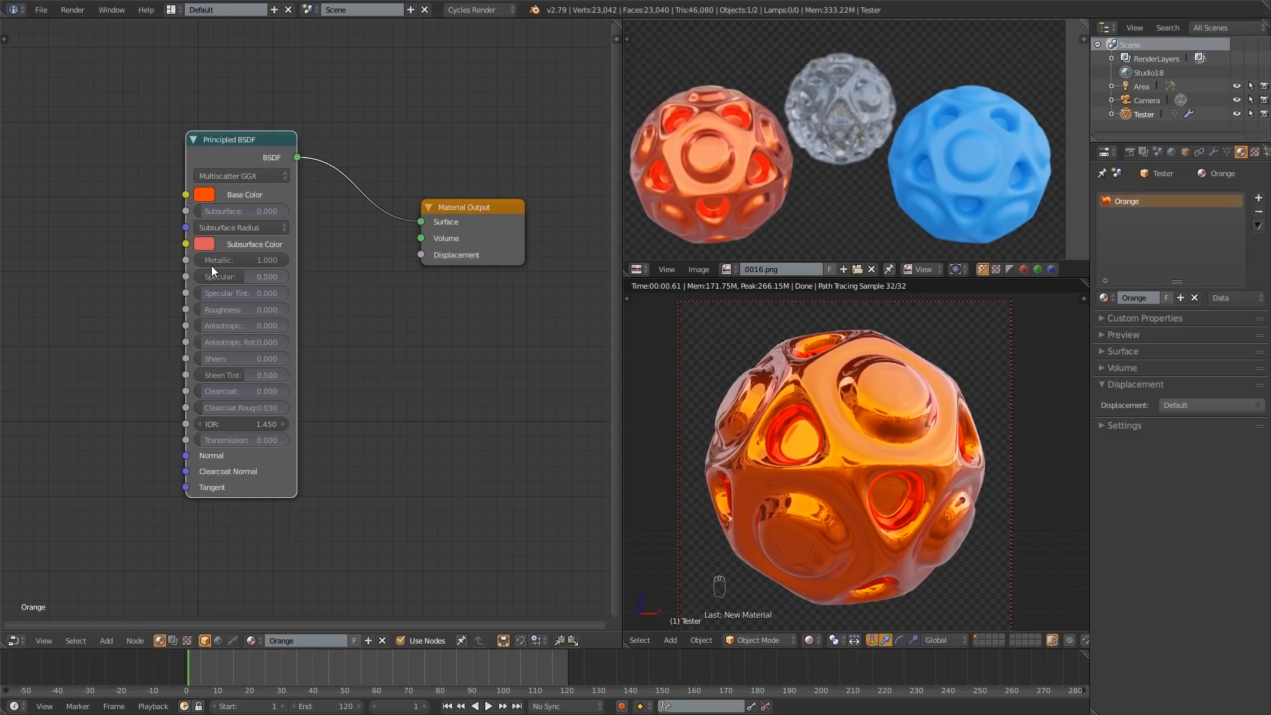
pyautogui.moveTo(381, 363)
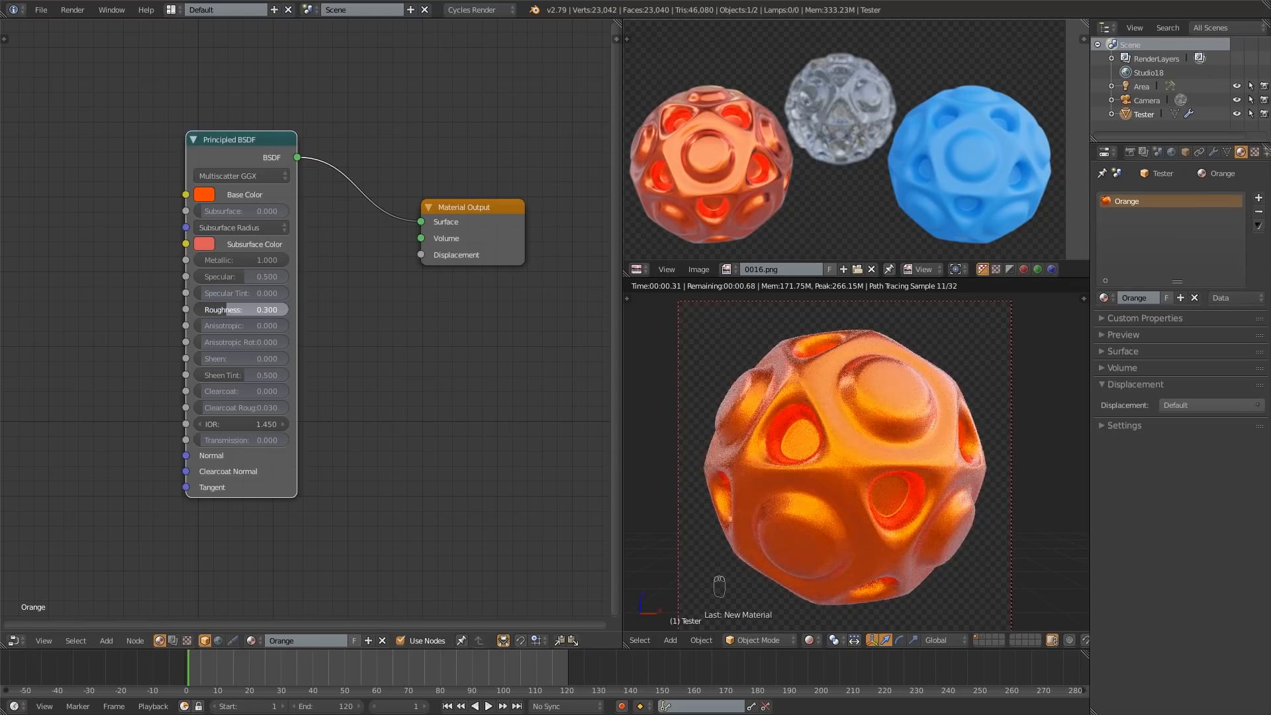
# - Set the orange paint's roughness to 0.400 and clearcoat to 1.000
pyautogui.click(241, 309)
pyautogui.write('0.400')
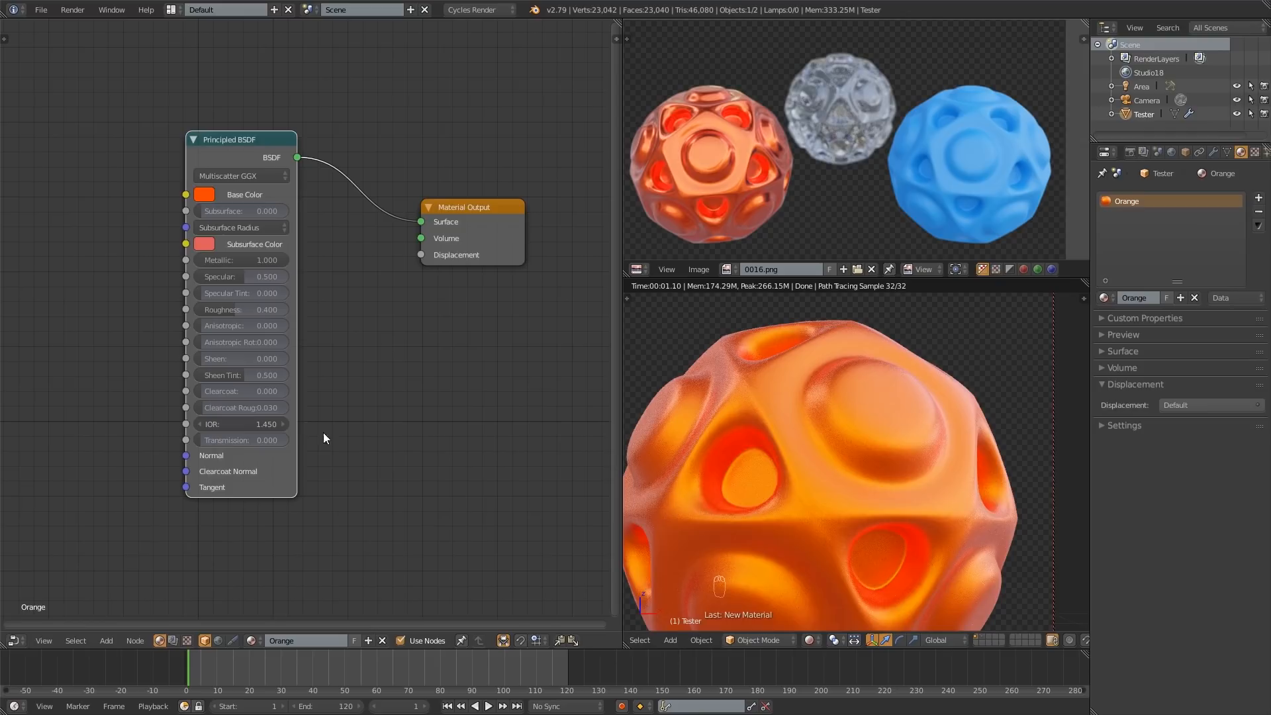
pyautogui.moveTo(236, 392)
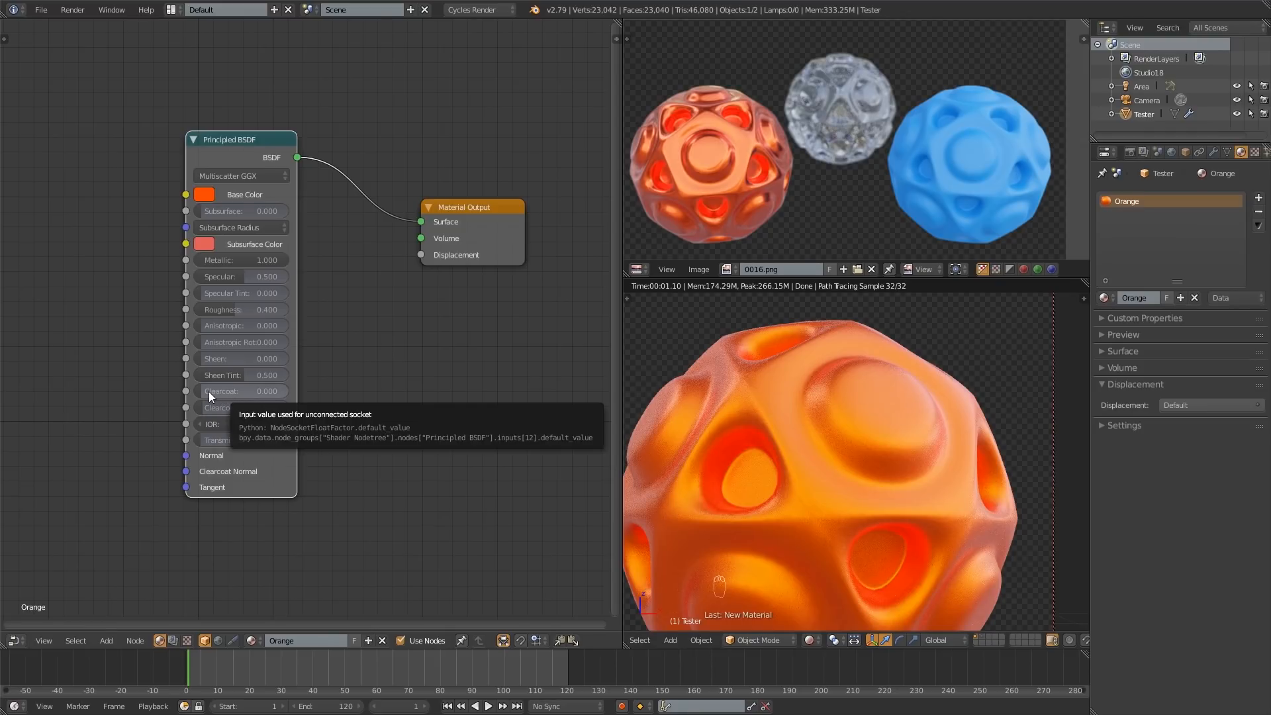
pyautogui.click(241, 390)
pyautogui.write('1')
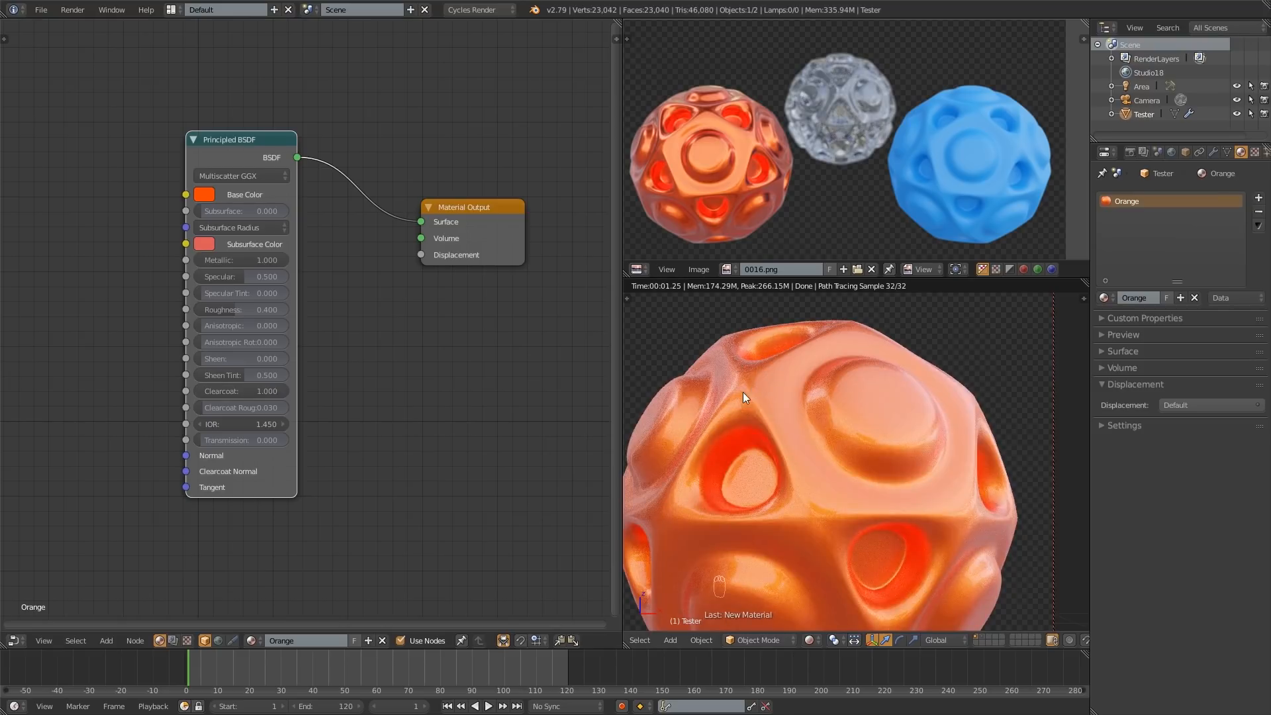
pyautogui.moveTo(818, 501)
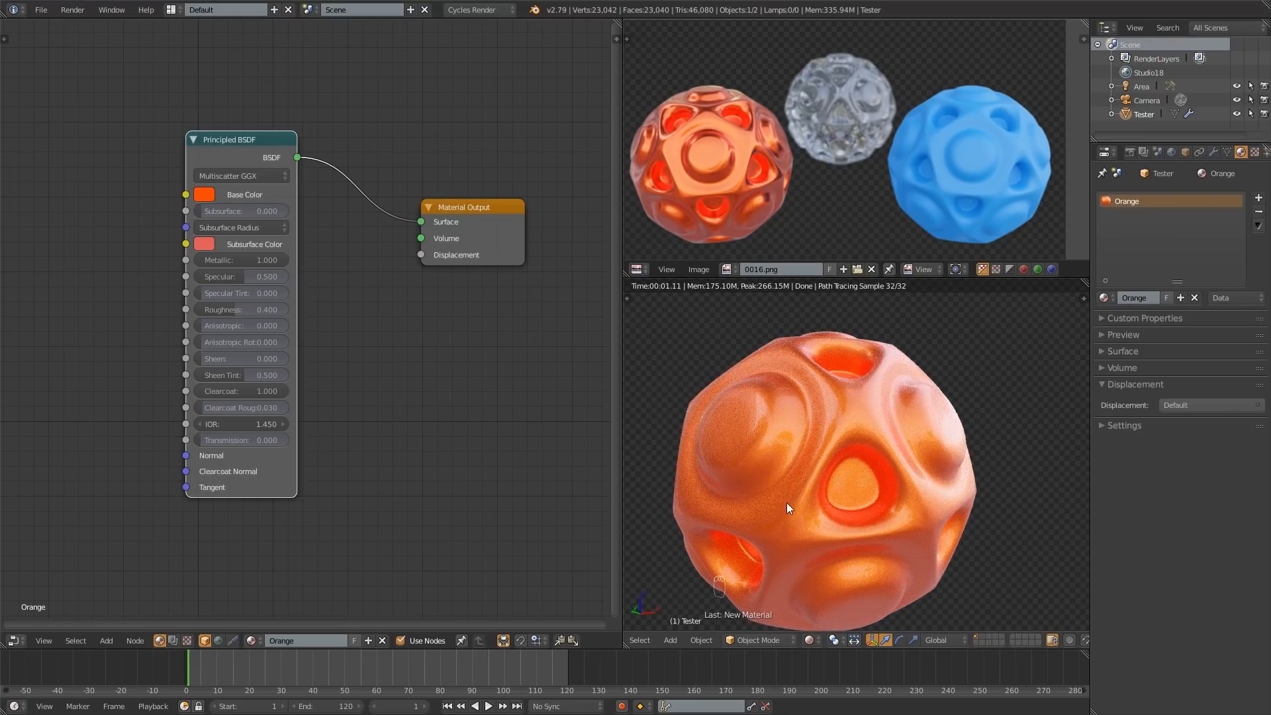
pyautogui.moveTo(760, 517)
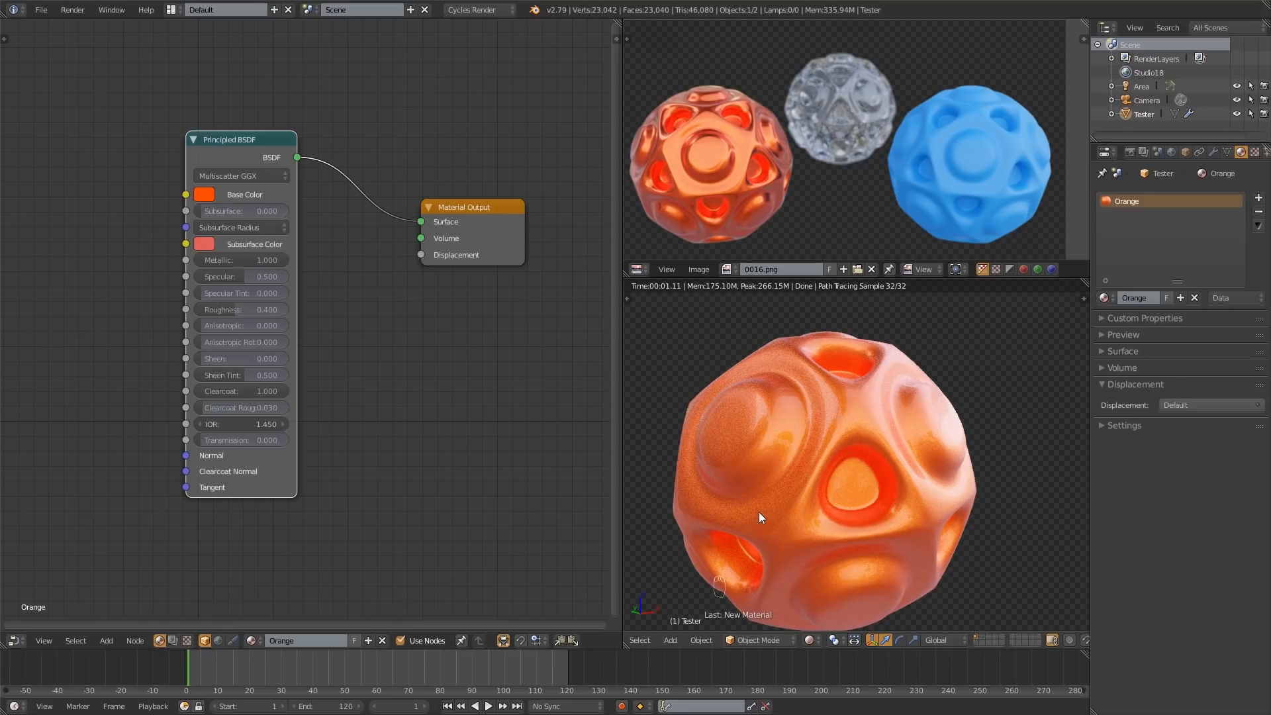
pyautogui.moveTo(758, 465)
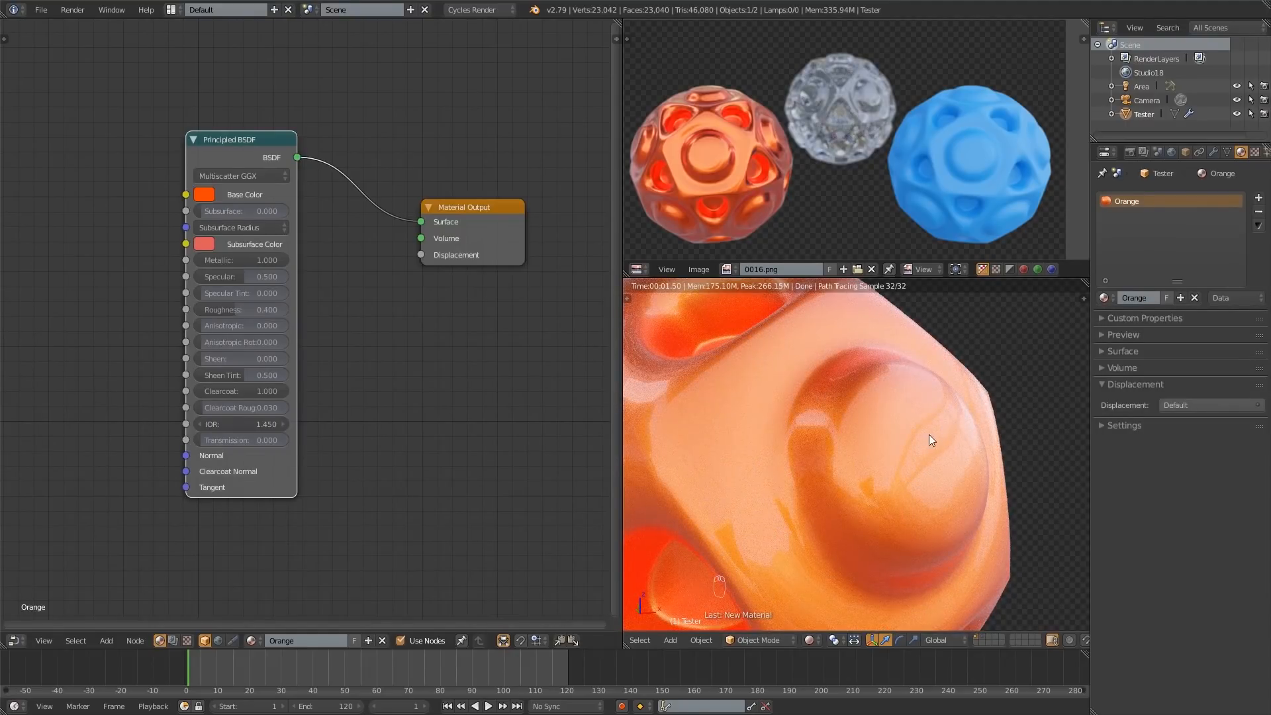
pyautogui.moveTo(938, 425)
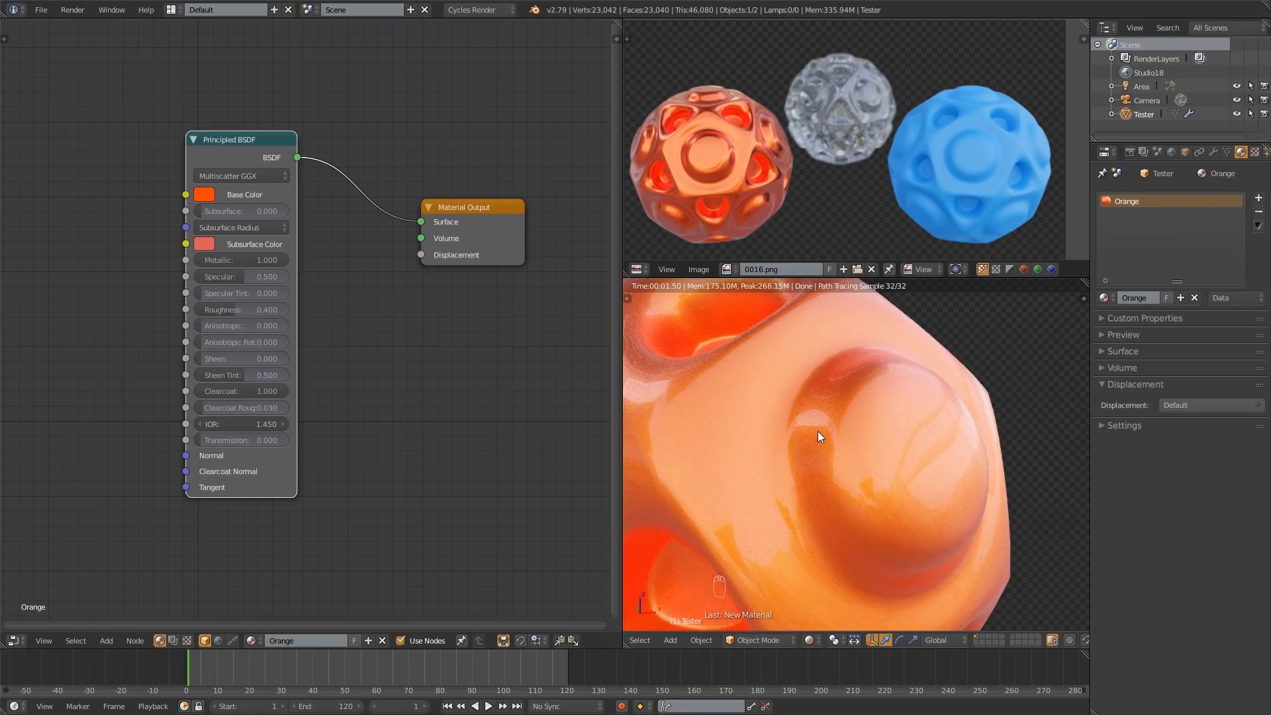
pyautogui.moveTo(244, 309)
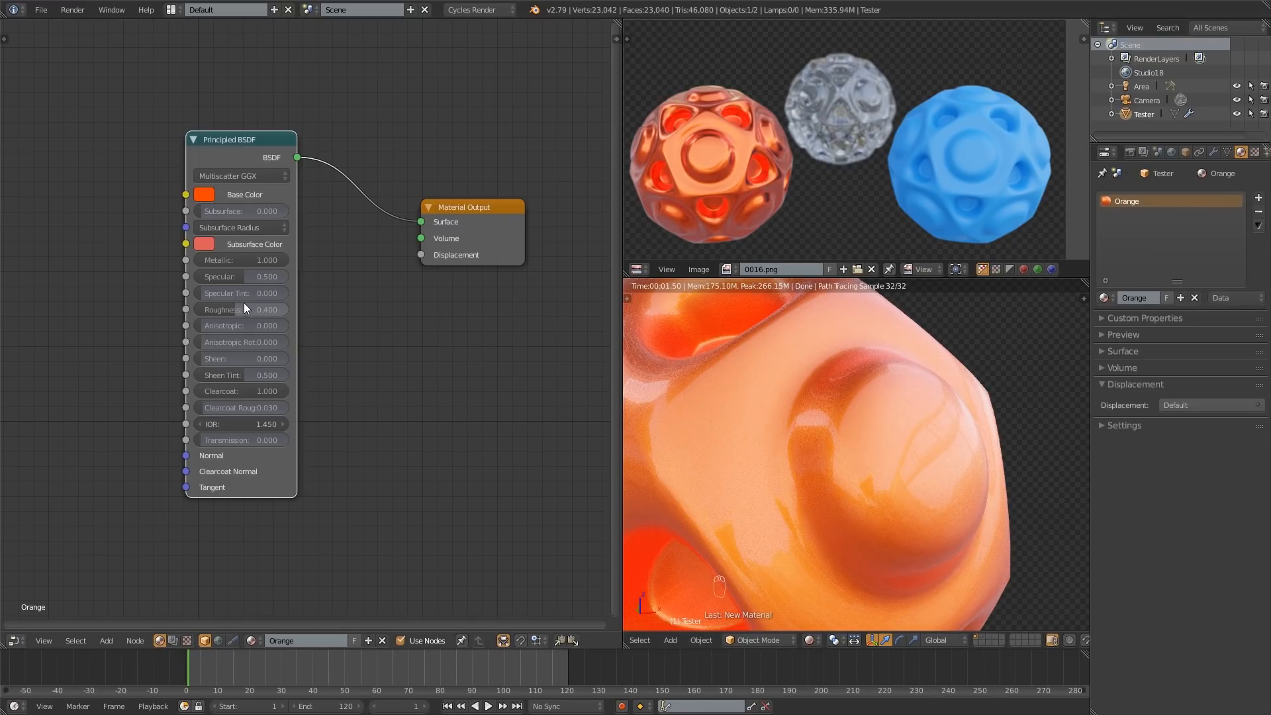
pyautogui.moveTo(249, 315)
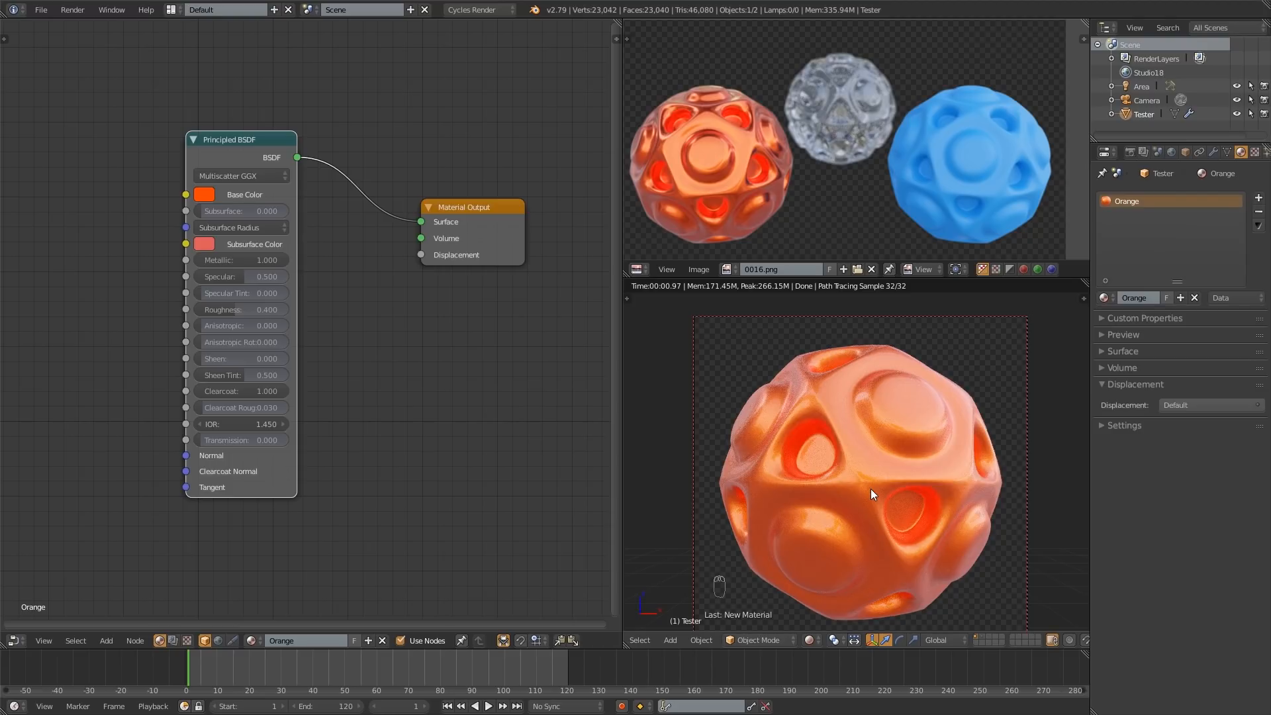
pyautogui.moveTo(871, 489)
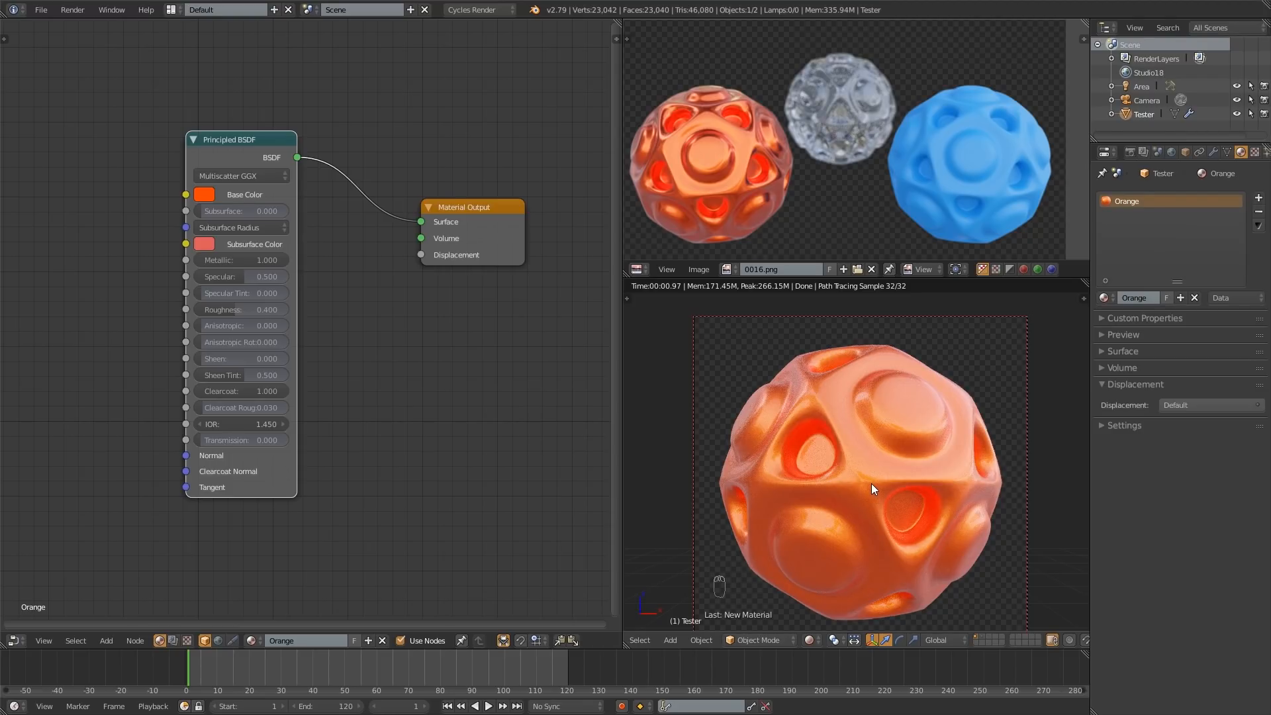
pyautogui.moveTo(857, 487)
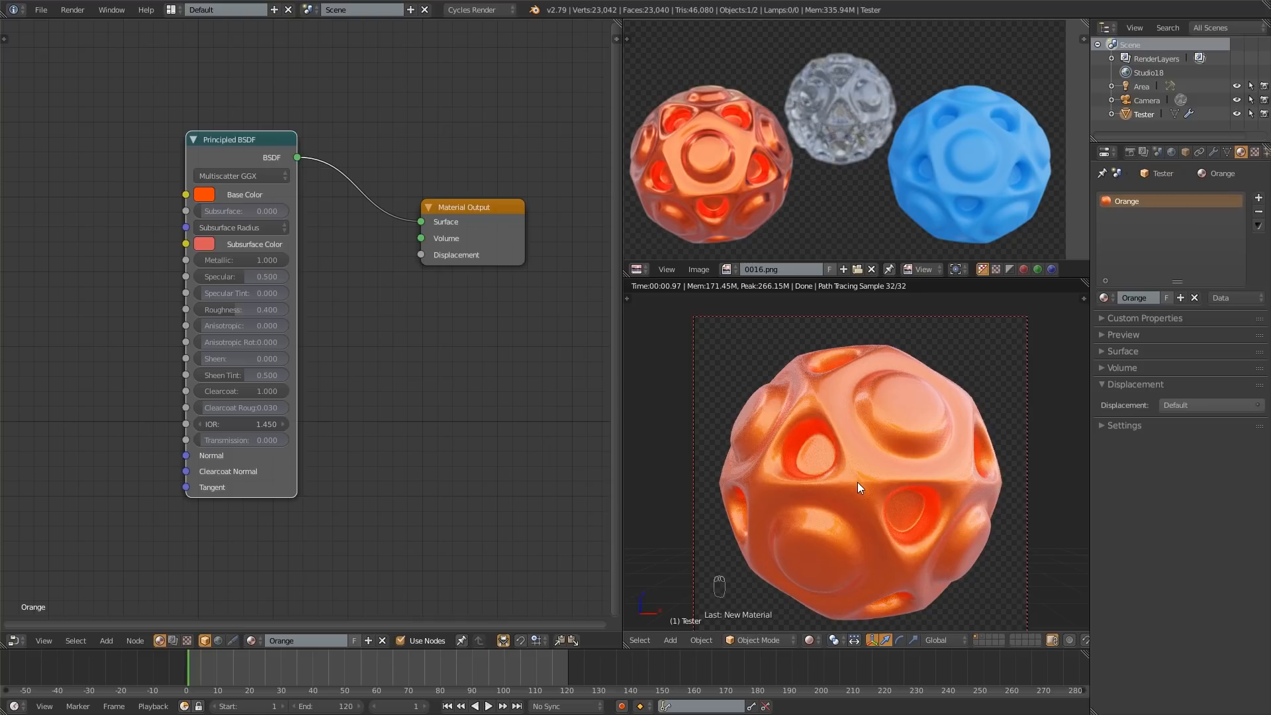
pyautogui.moveTo(859, 485)
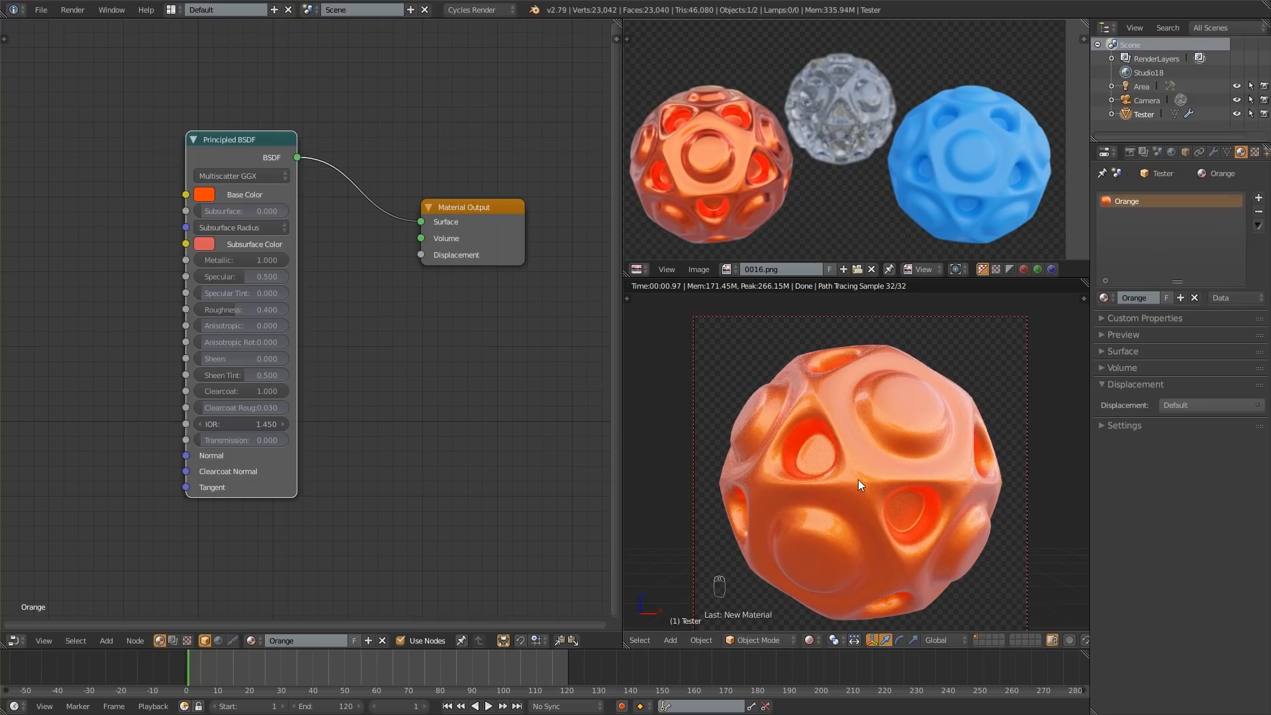
pyautogui.moveTo(399, 398)
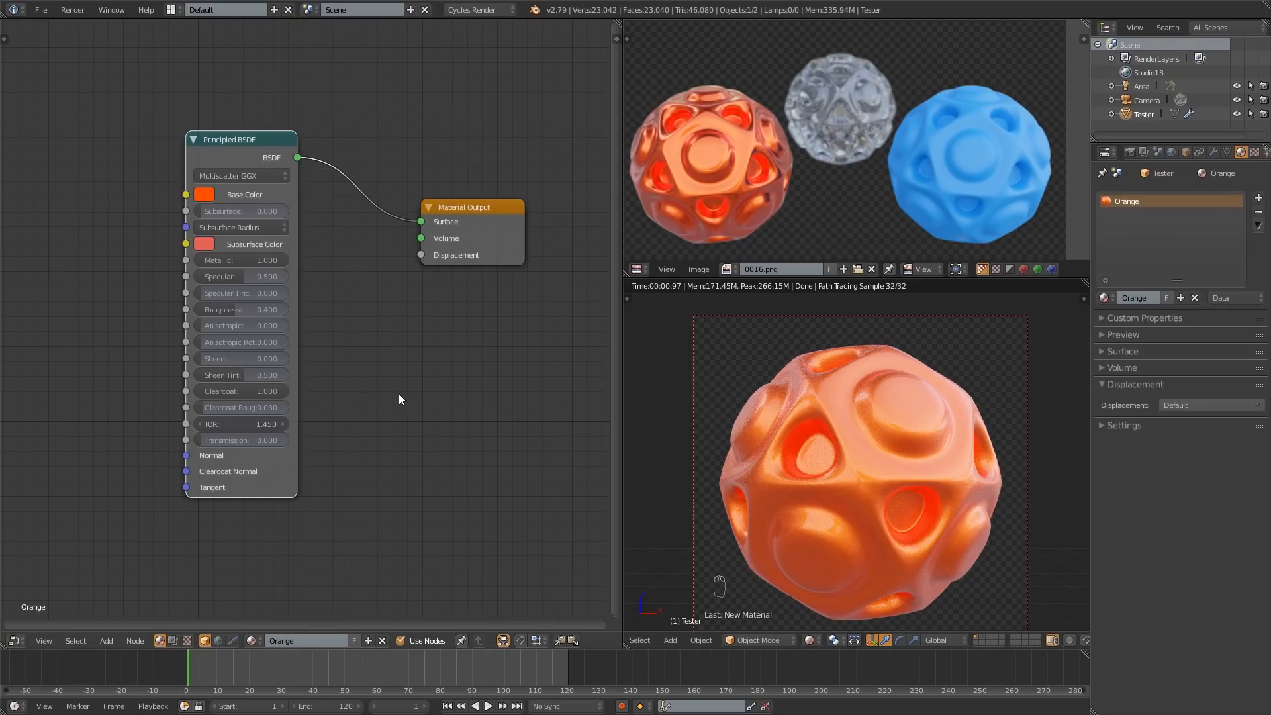